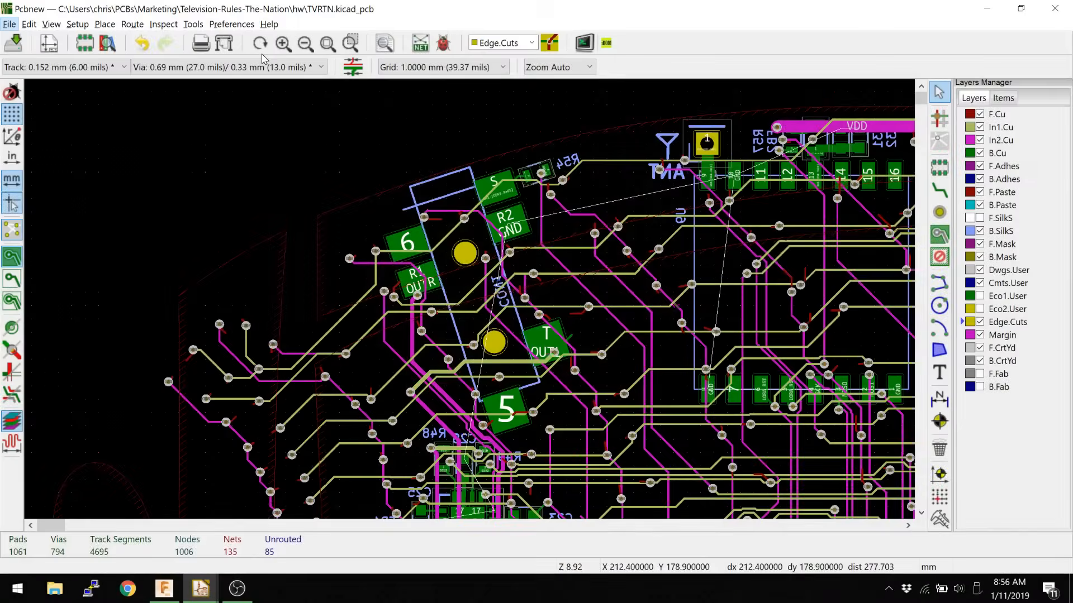
pyautogui.moveTo(617, 280)
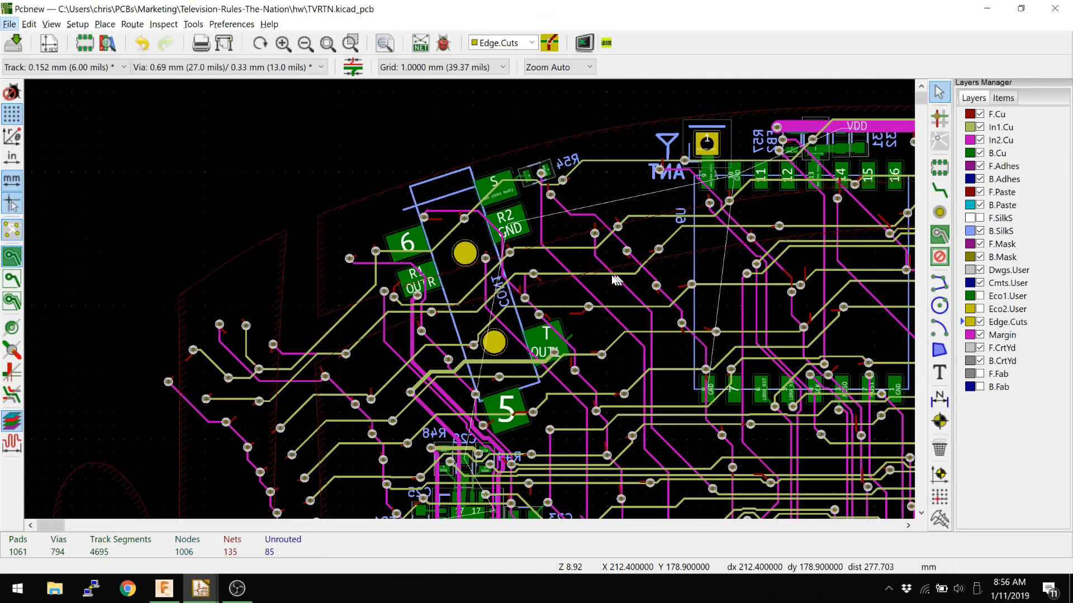
pyautogui.moveTo(815, 253)
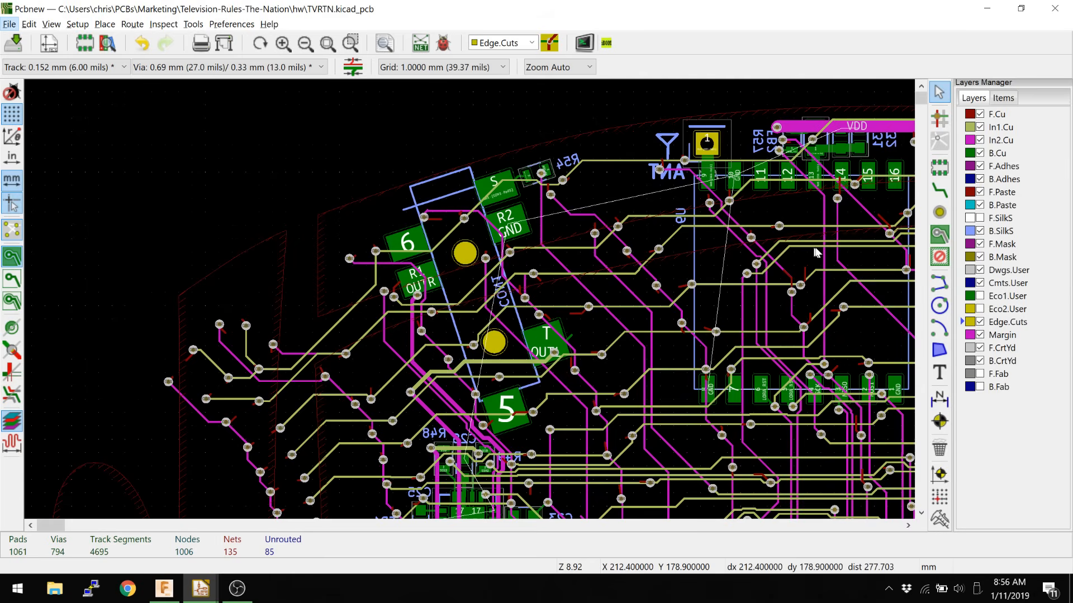
# - Hide the In1.Cu and In2.Cu inner copper layers in the Layers Manager
pyautogui.click(981, 127)
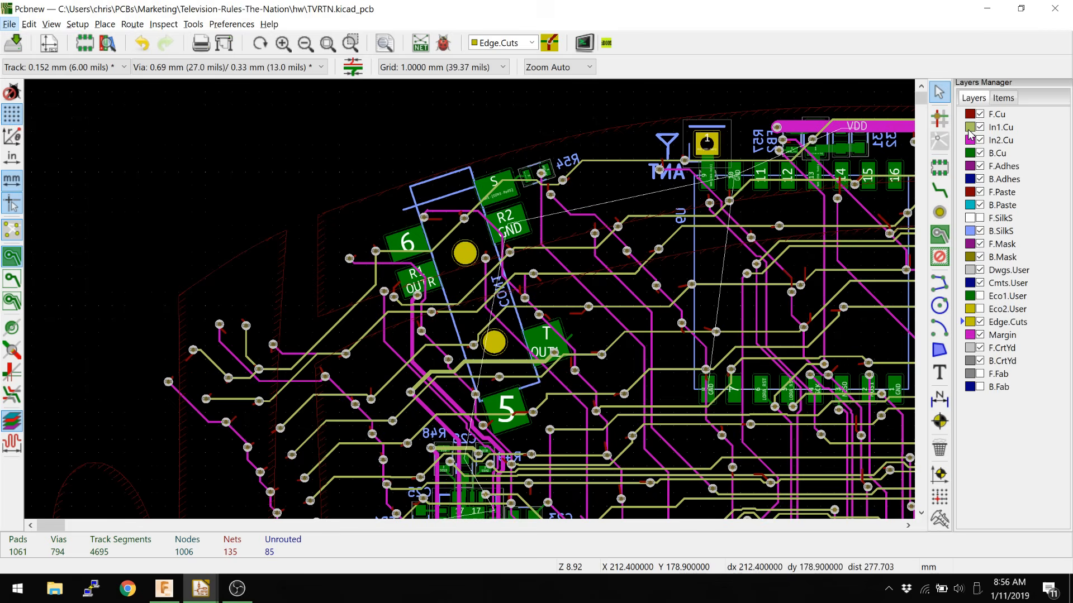
pyautogui.click(980, 127)
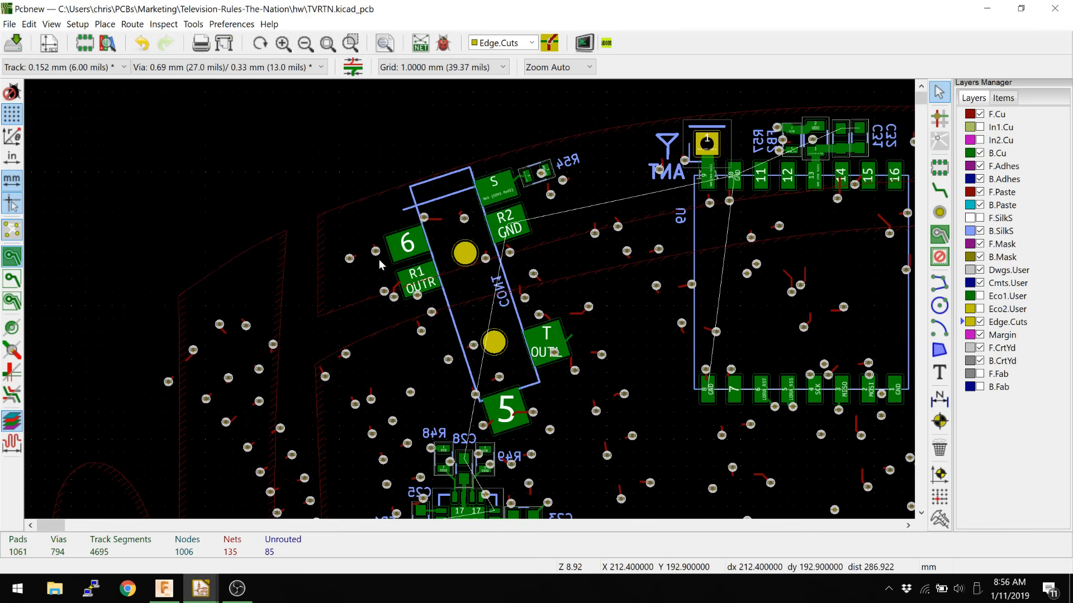
pyautogui.moveTo(335, 274)
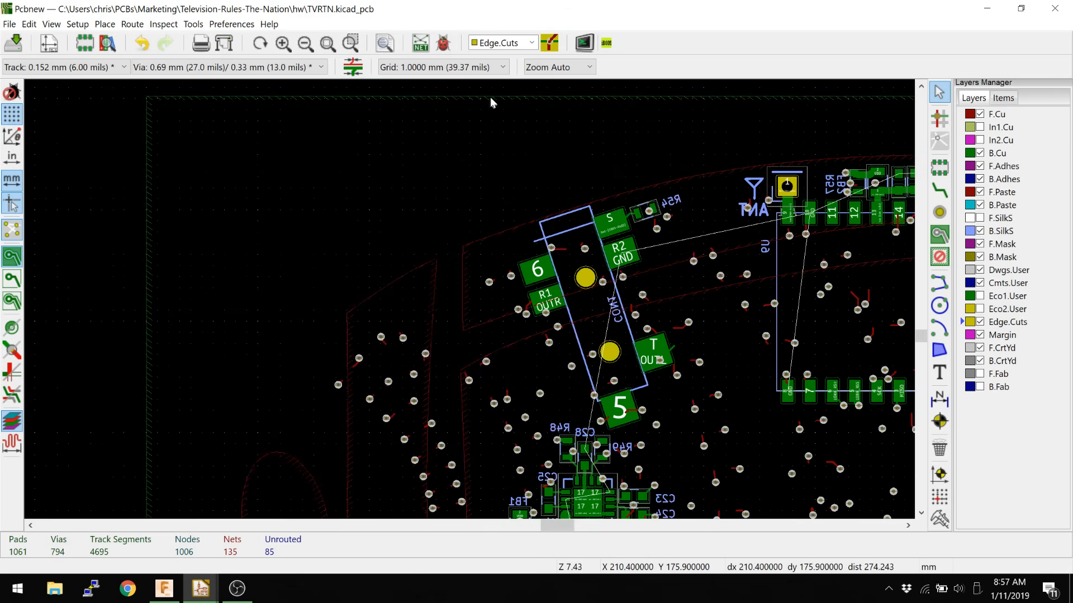
pyautogui.moveTo(924, 272)
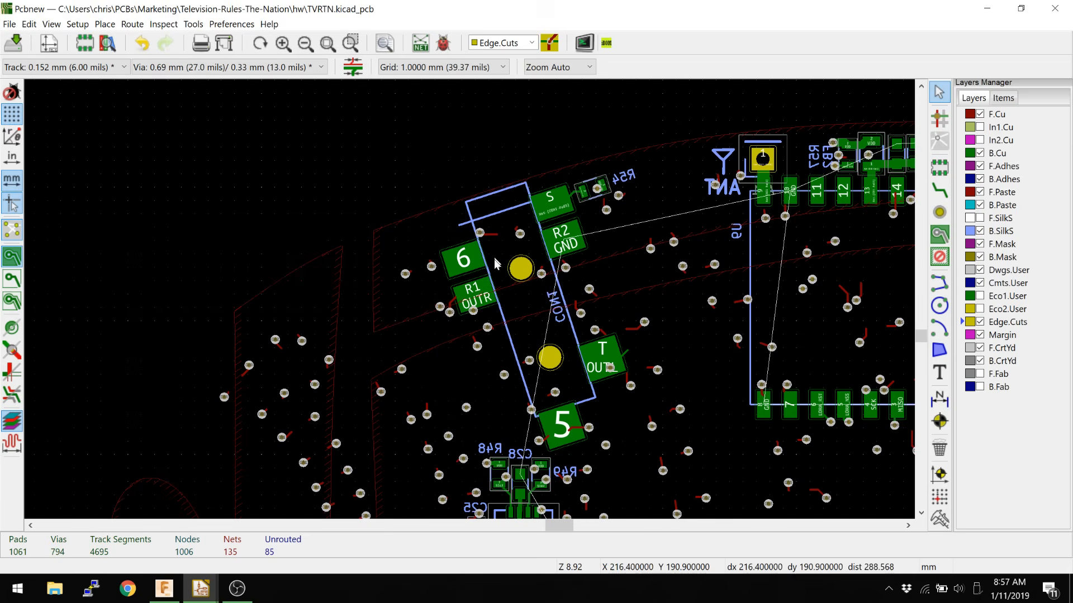
pyautogui.moveTo(537, 134)
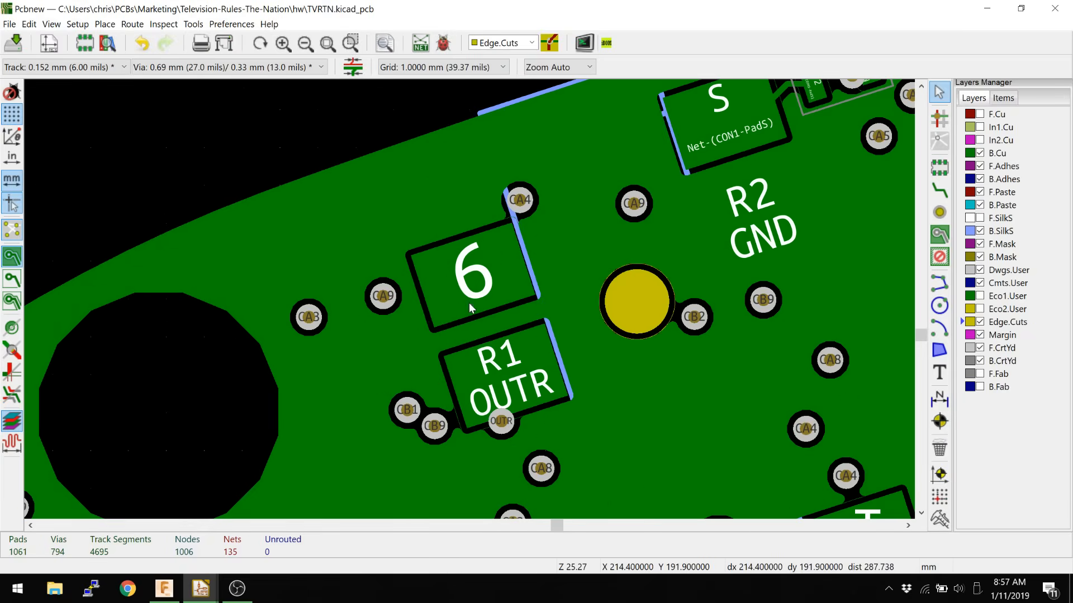
pyautogui.moveTo(483, 322)
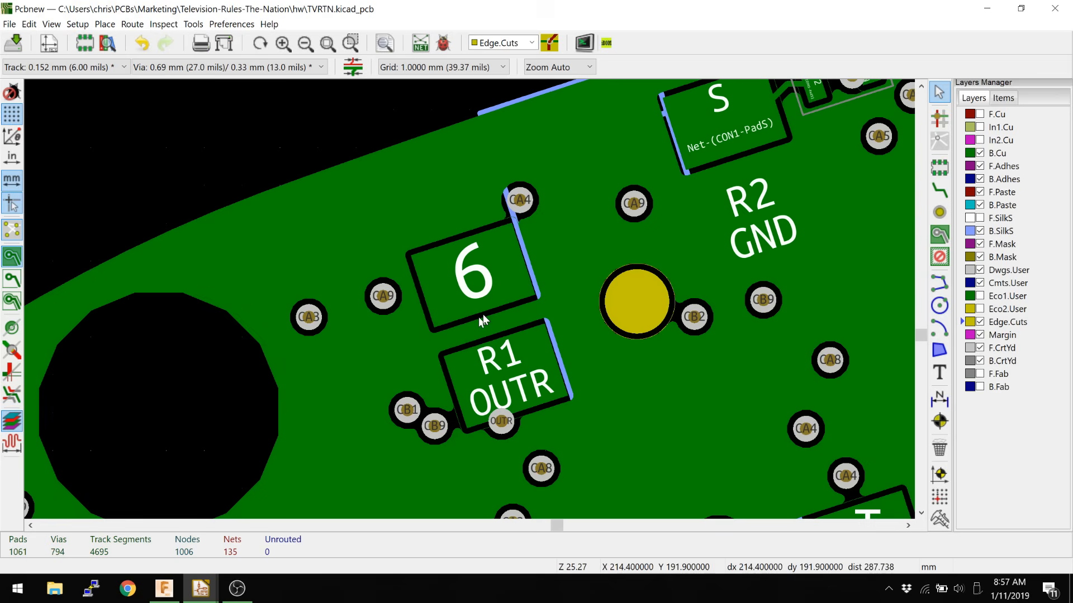
pyautogui.moveTo(419, 259)
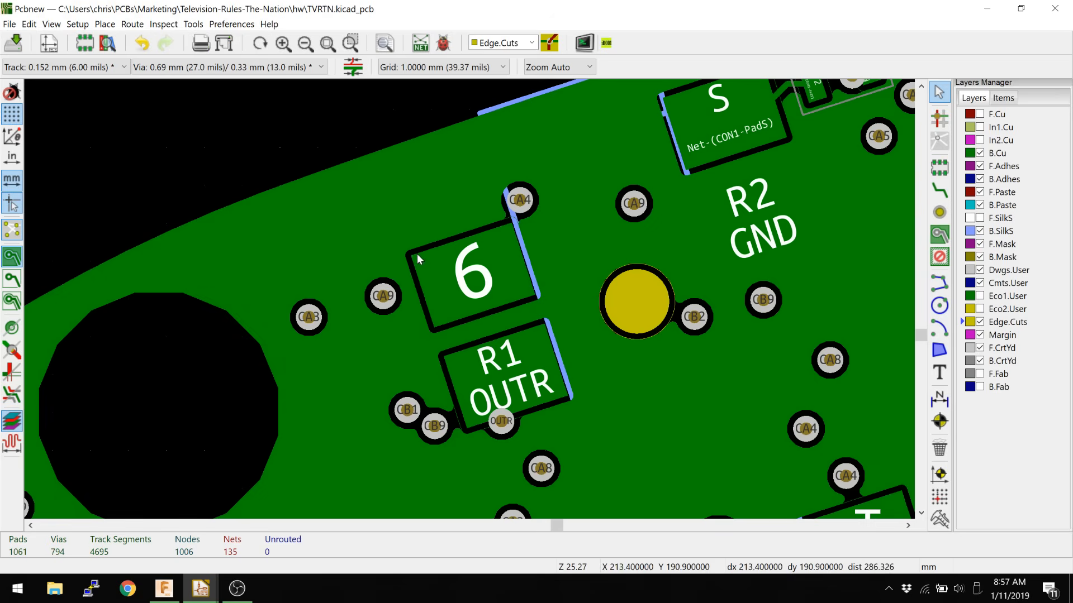
pyautogui.moveTo(443, 297)
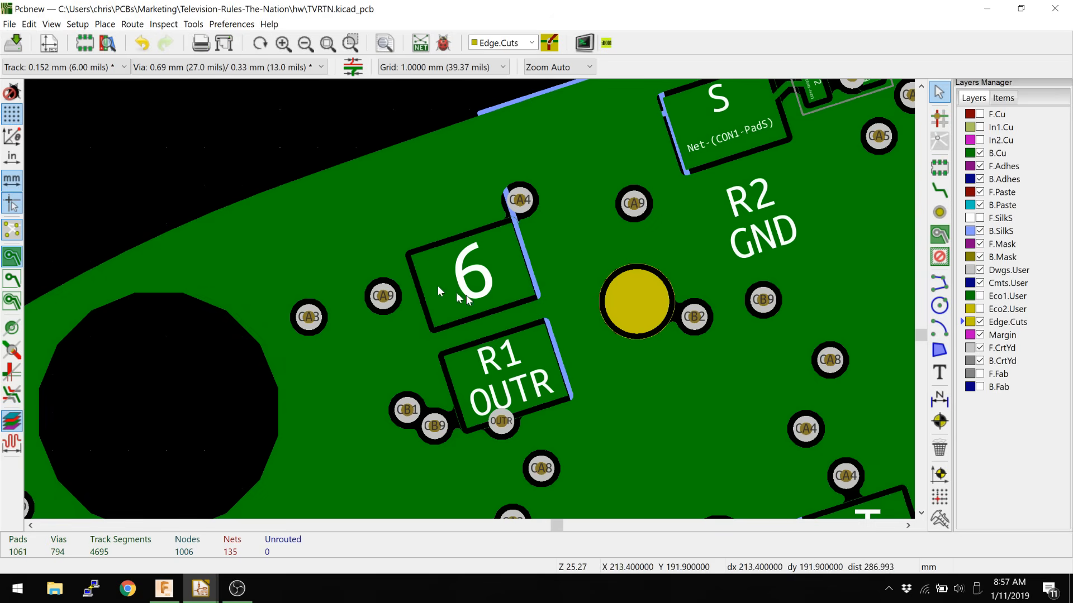
pyautogui.scroll(-3)
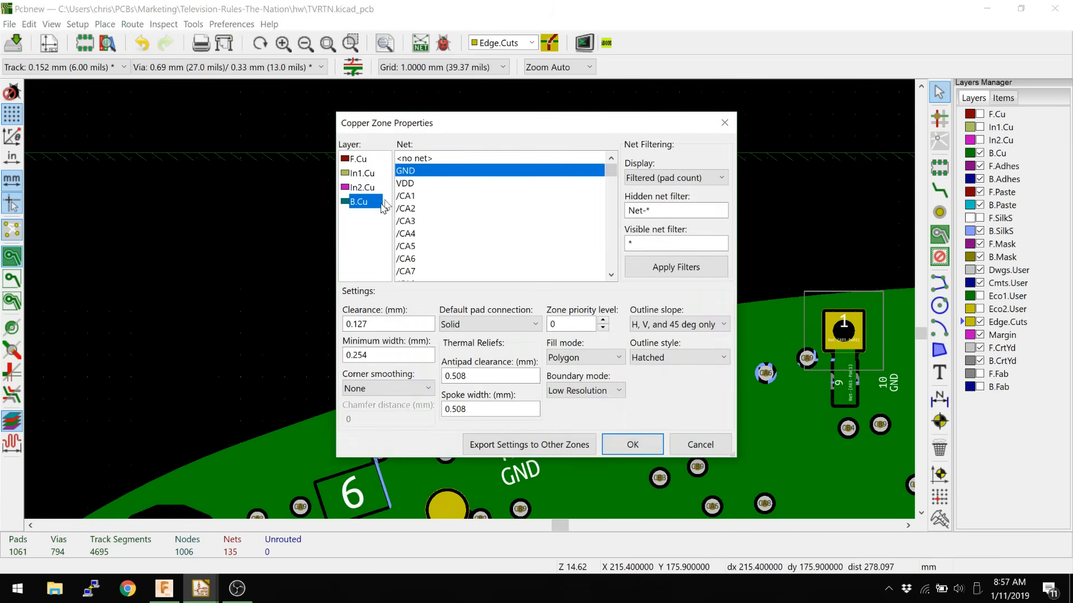
pyautogui.moveTo(443, 178)
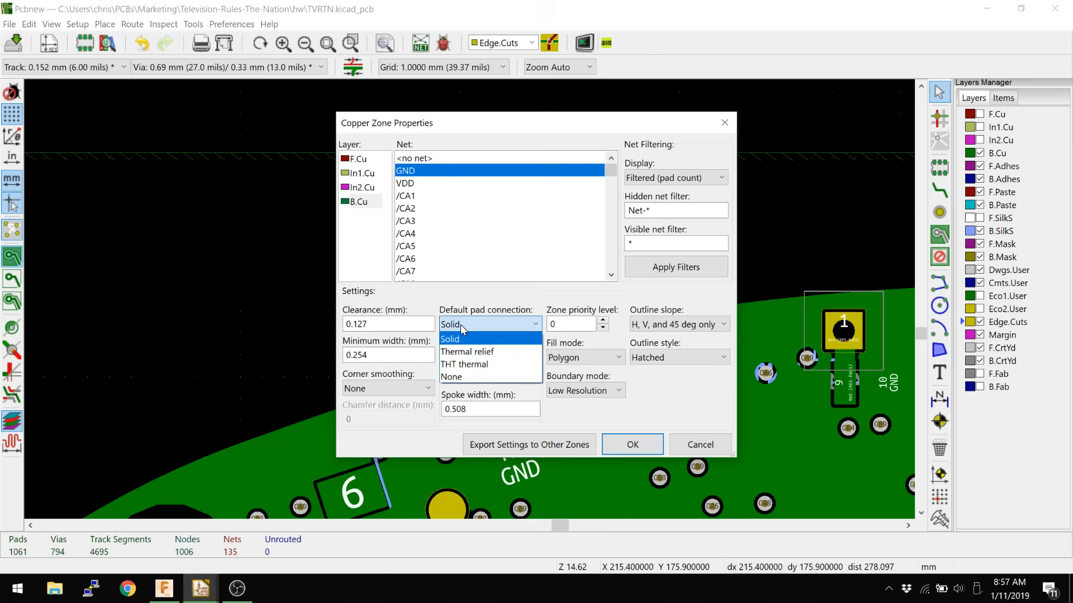
# - Confirm the B.Cu GND zone with Solid default pad connection so all zones refill
pyautogui.click(449, 339)
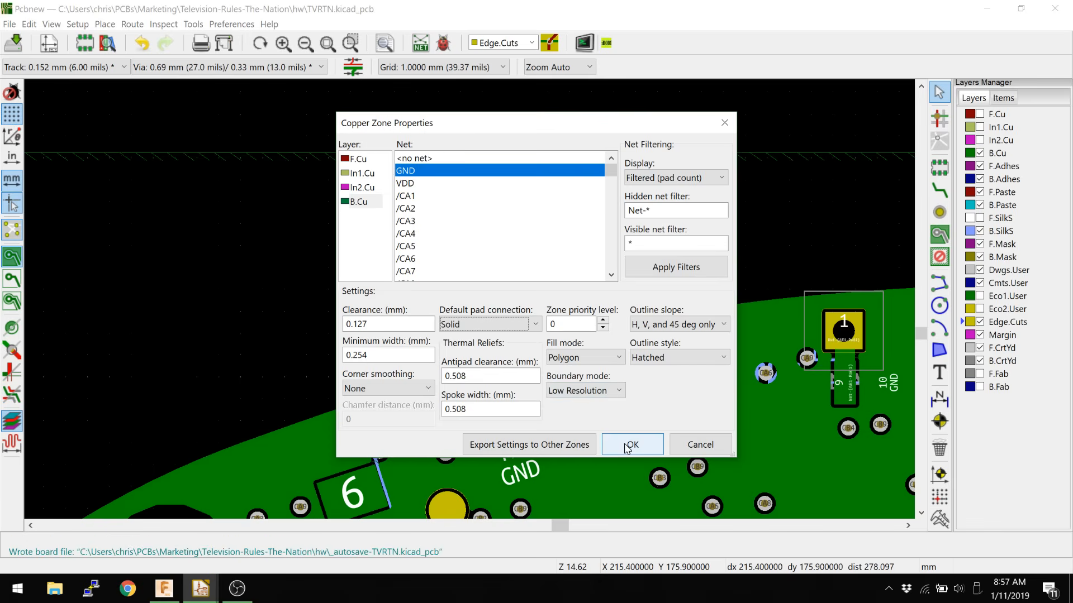
pyautogui.click(632, 445)
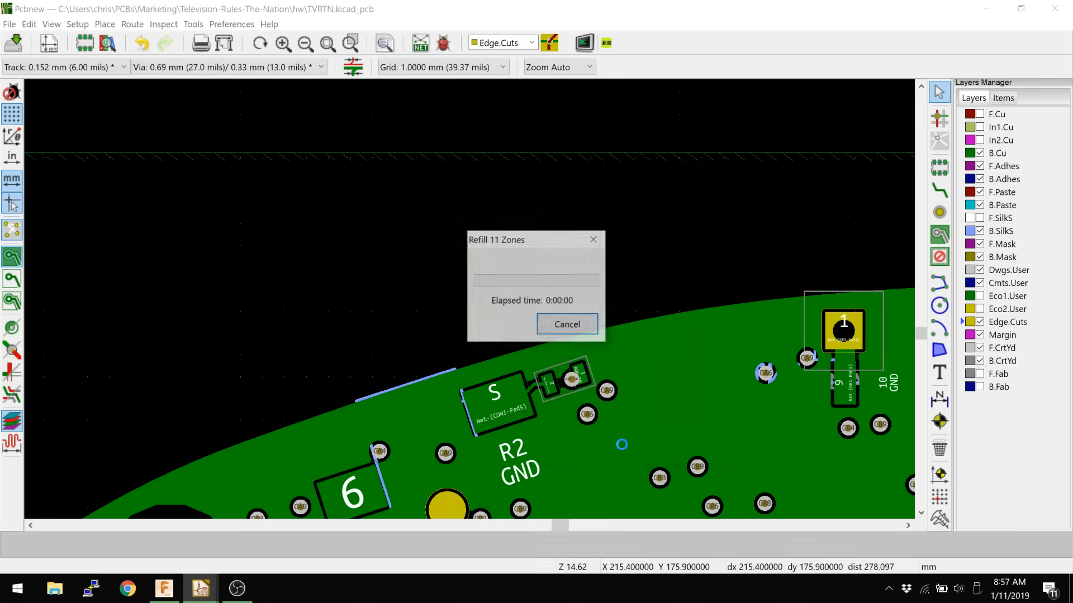
# - Zoom out over the board and show the F.Cu layer again over the bottom GND pour
pyautogui.click(567, 324)
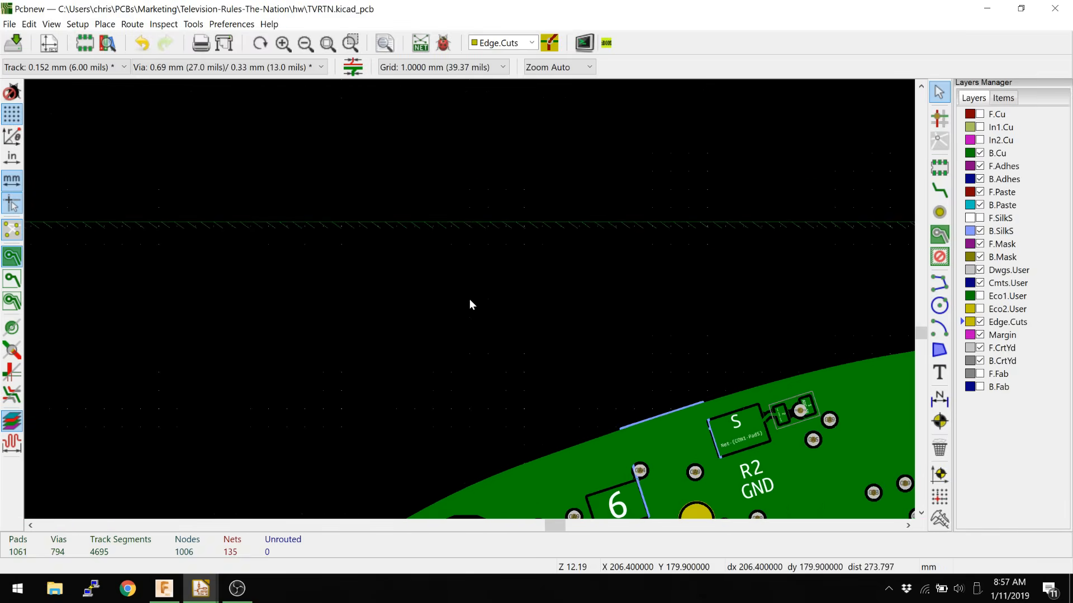
pyautogui.scroll(-3)
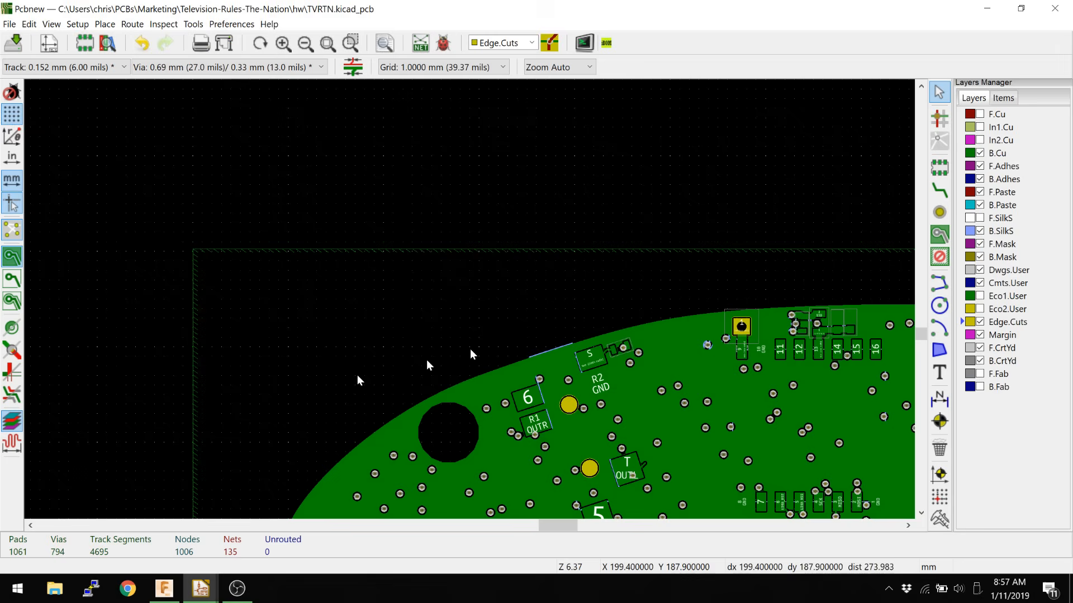
pyautogui.moveTo(565, 380)
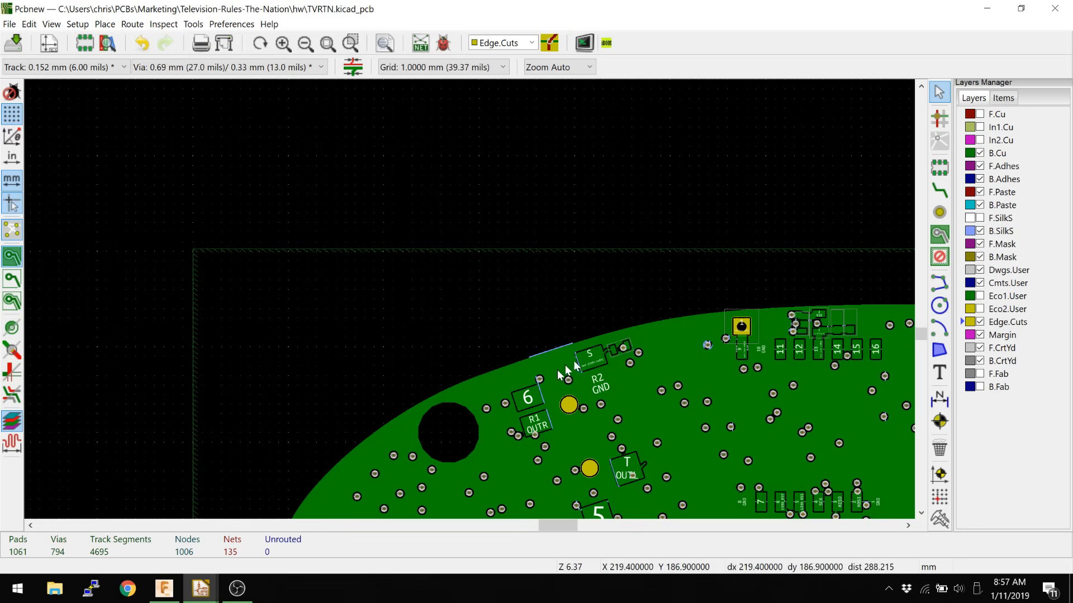
pyautogui.scroll(-3)
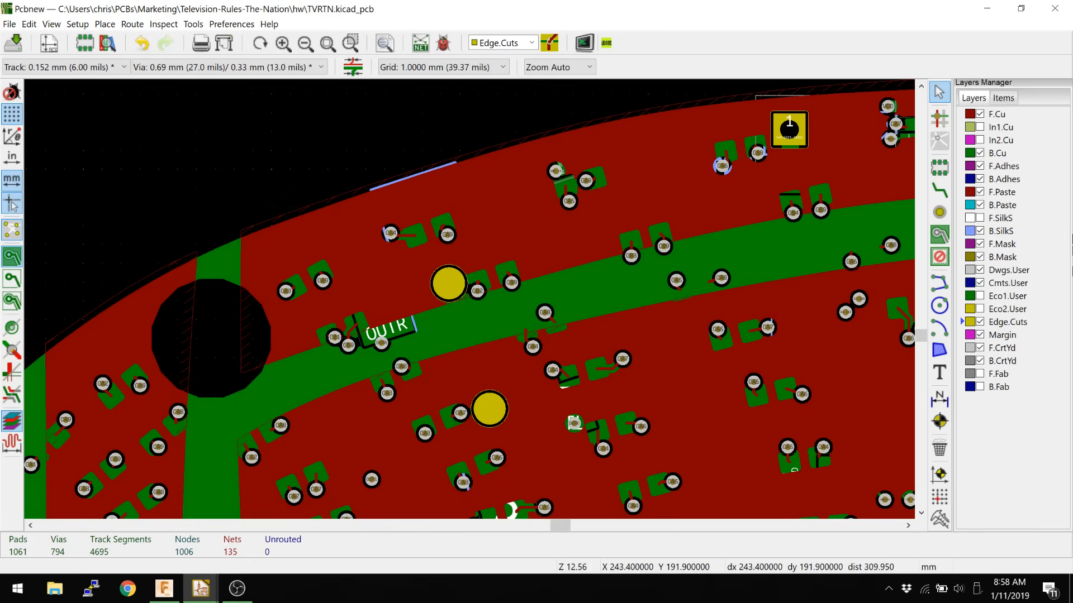
# - Show the Items visibility list and select the front-copper /NorthElectrode zone outline
pyautogui.click(1003, 97)
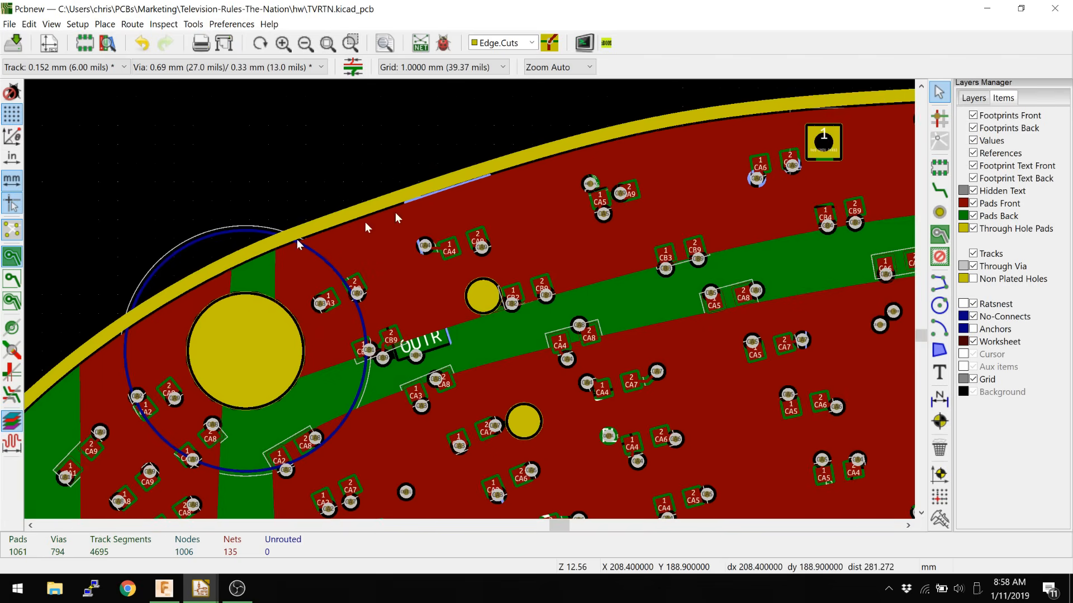
pyautogui.moveTo(470, 208)
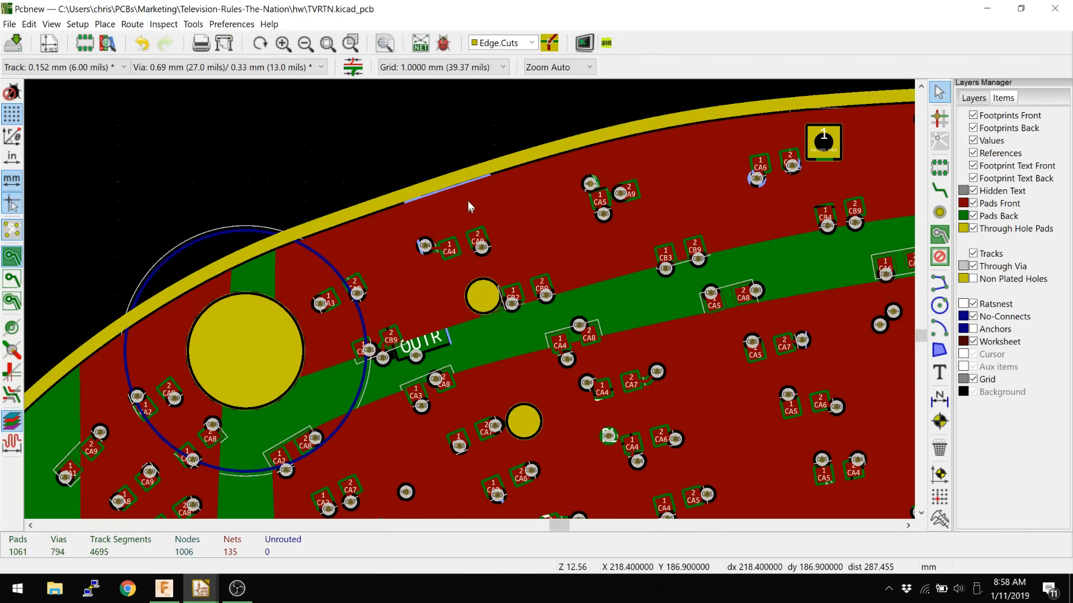
pyautogui.moveTo(279, 277)
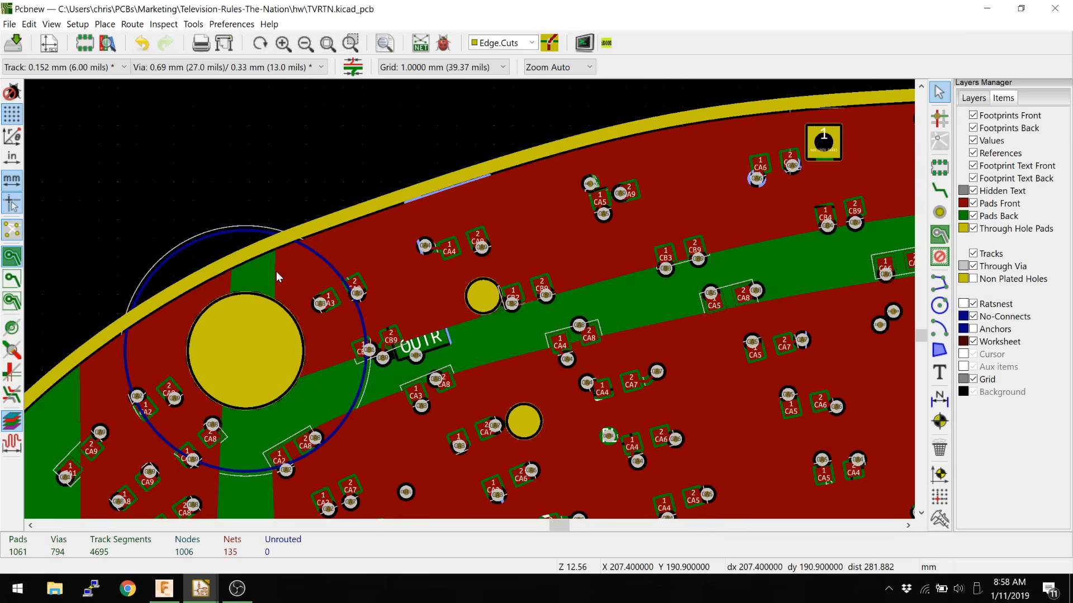
pyautogui.moveTo(284, 252)
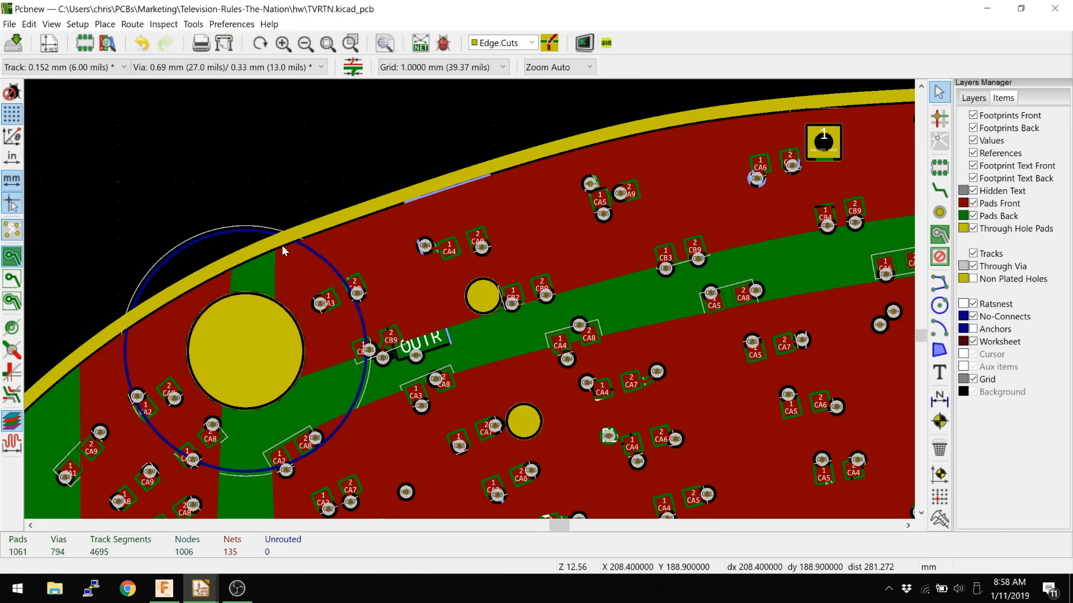
pyautogui.moveTo(348, 333)
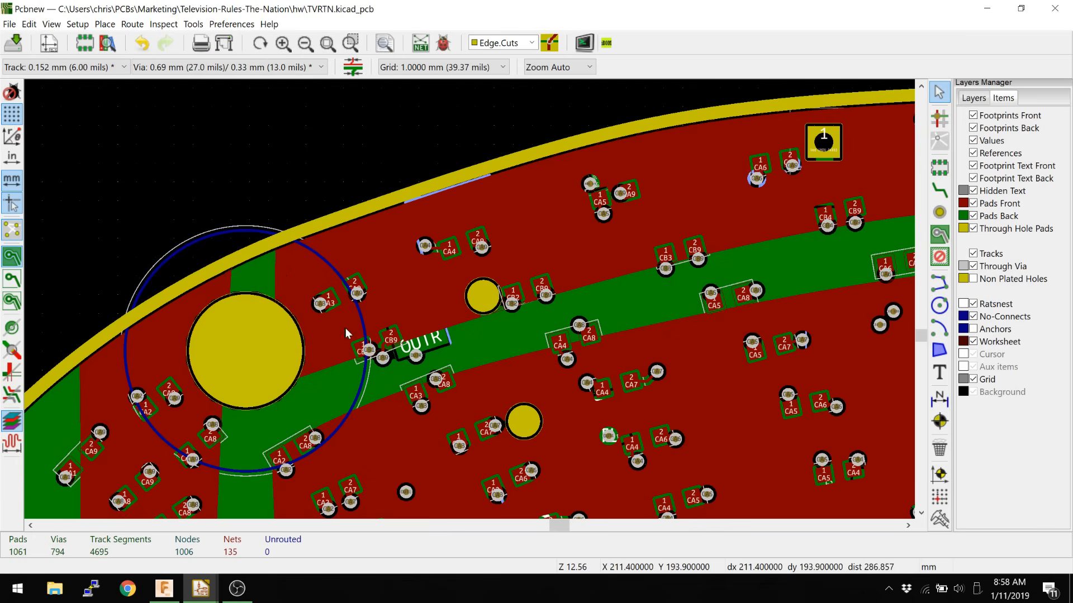
pyautogui.click(346, 363)
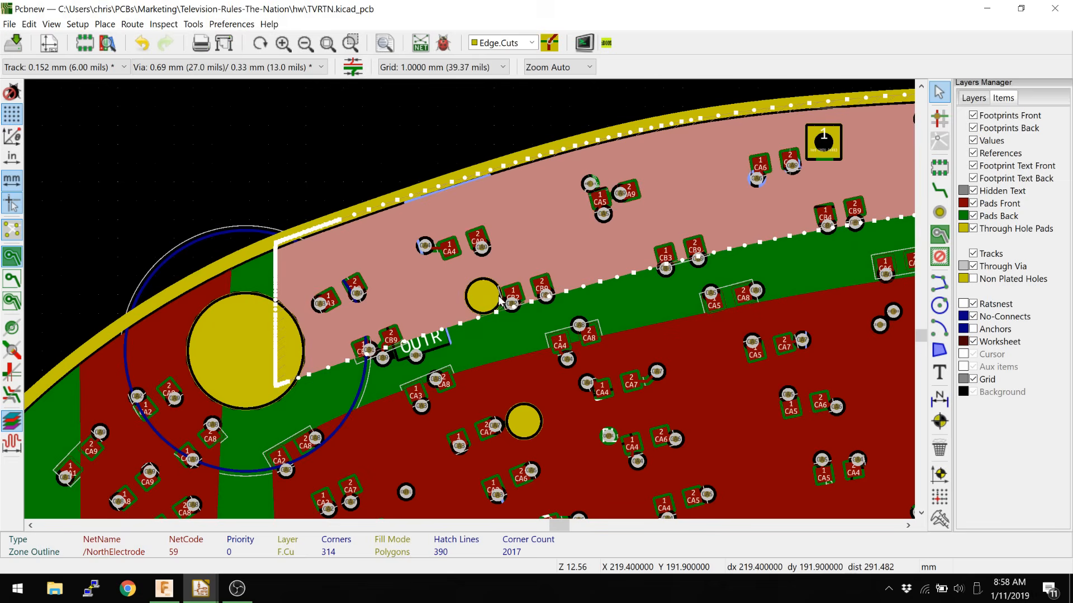
pyautogui.moveTo(504, 321)
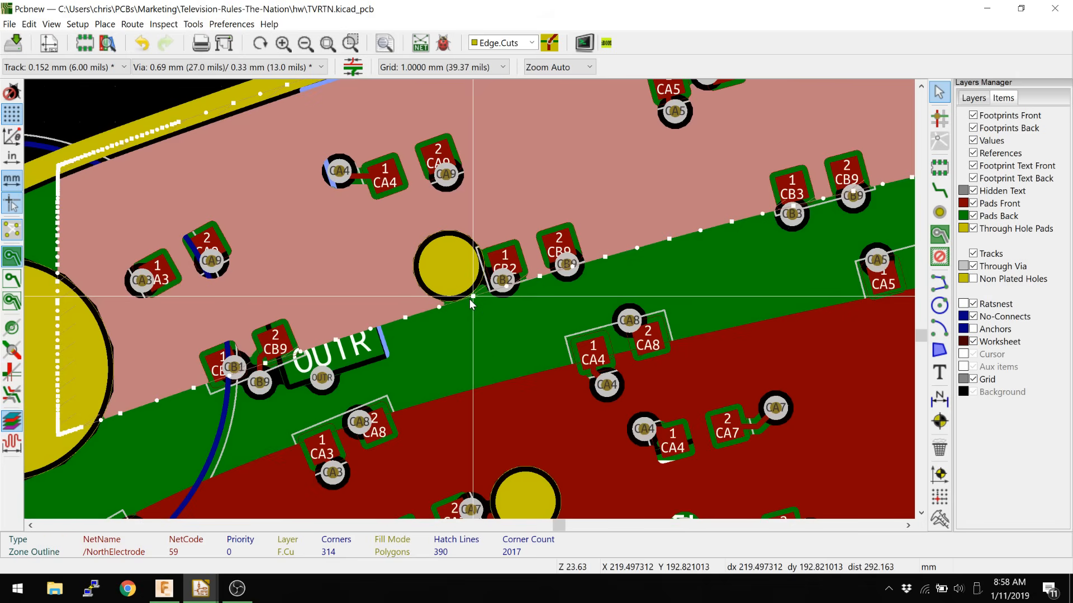
pyautogui.moveTo(473, 299)
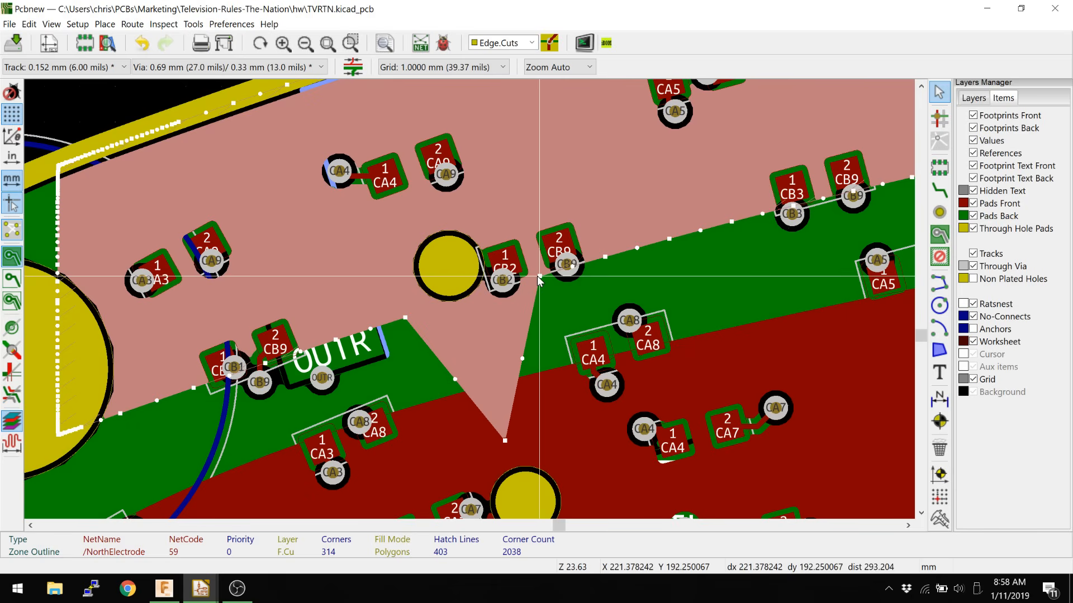
pyautogui.moveTo(532, 339)
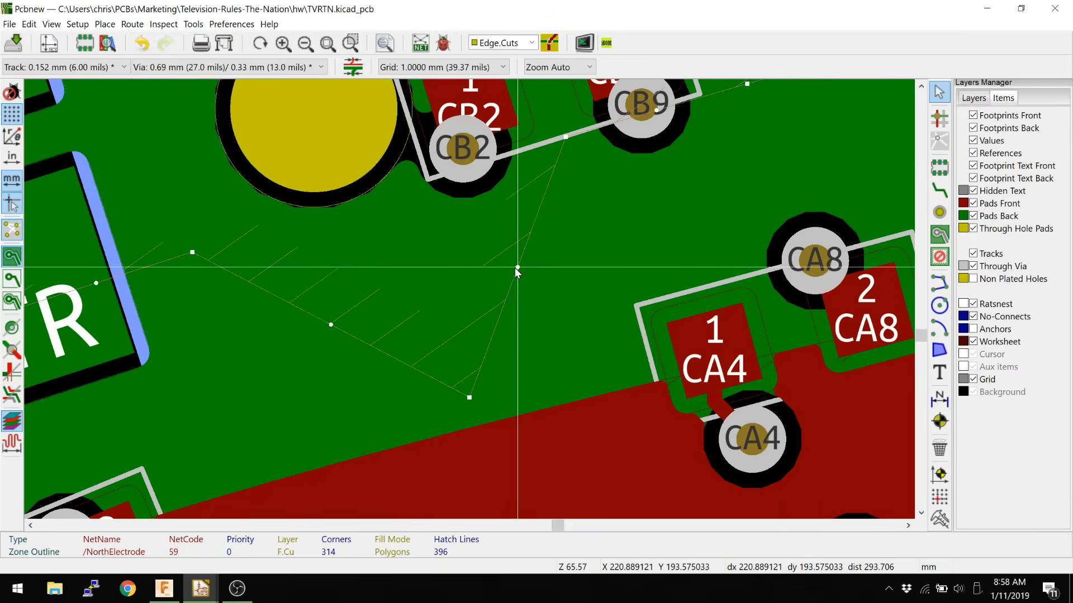
pyautogui.moveTo(527, 273)
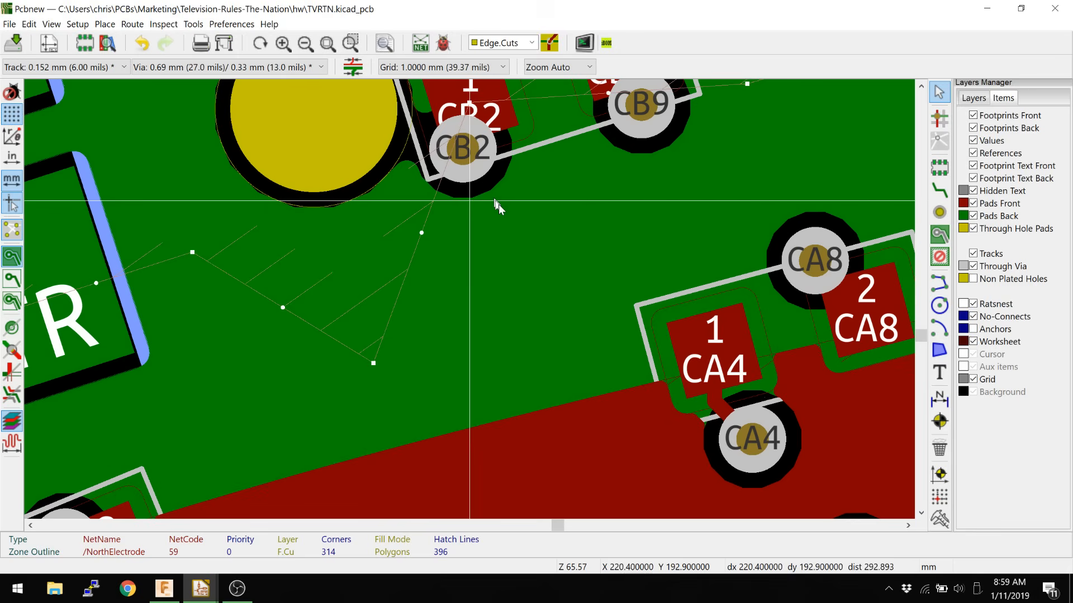
# - Bring up the canvas actions over the notch to change the grid spacing
pyautogui.rightClick(498, 208)
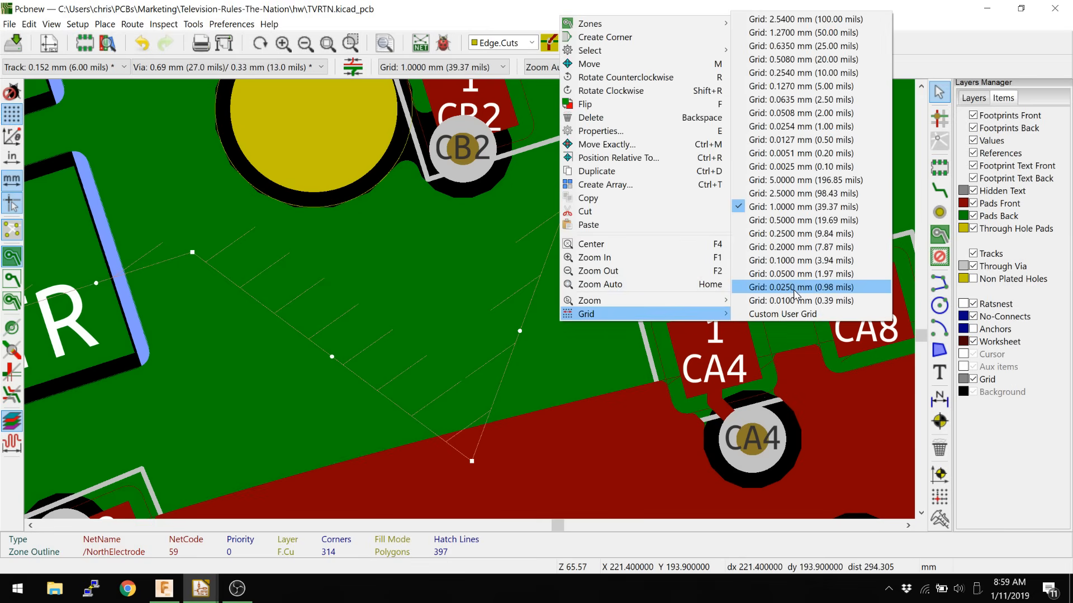
# - Switch to the 0.0100 mm grid and add a first new corner on the notch edge
pyautogui.click(800, 300)
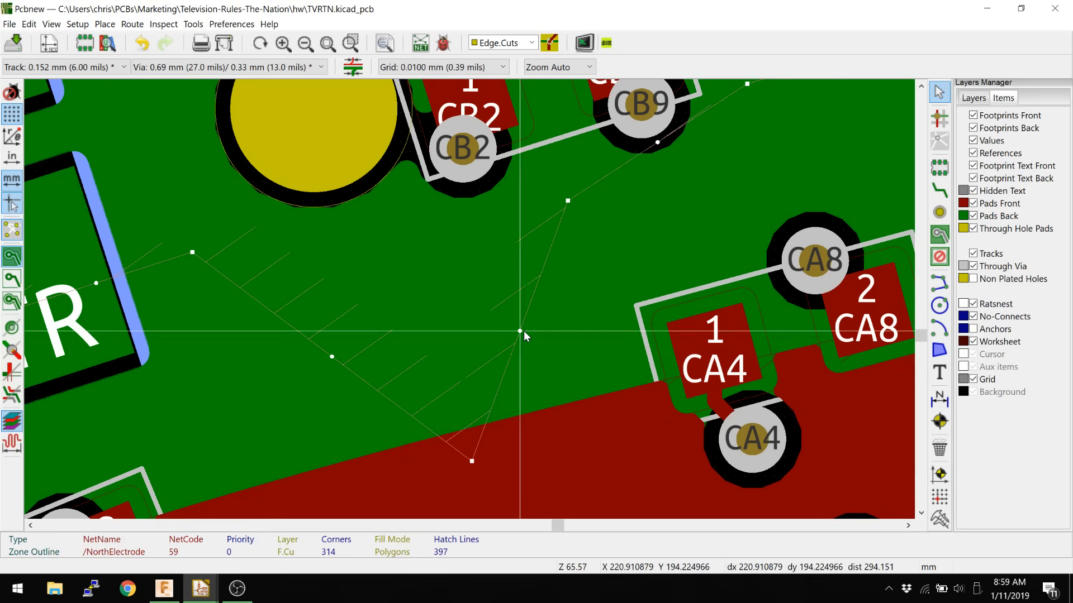
pyautogui.moveTo(423, 339)
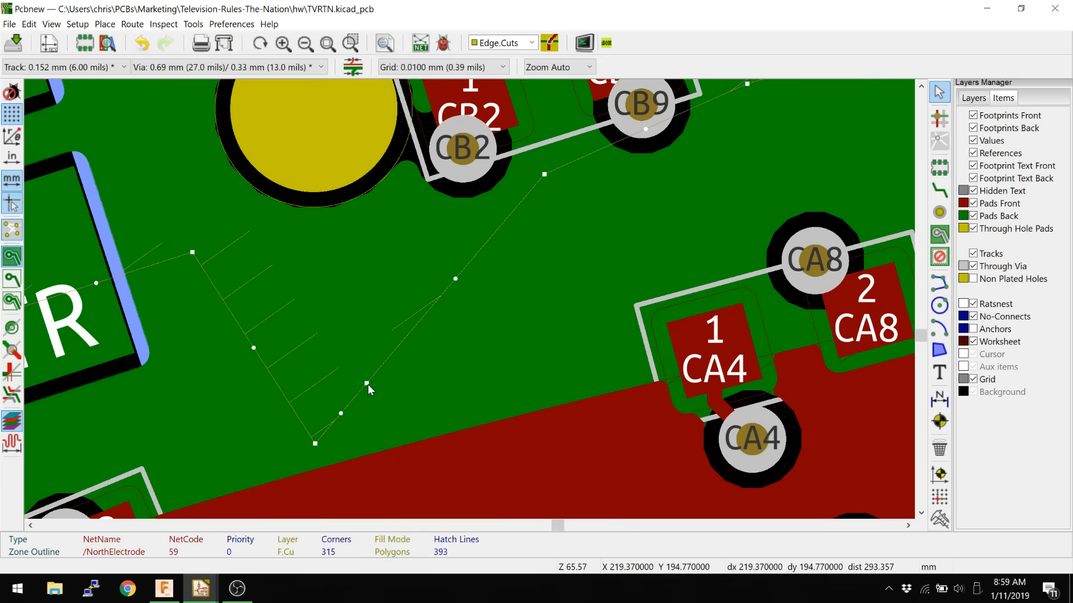
pyautogui.moveTo(380, 394)
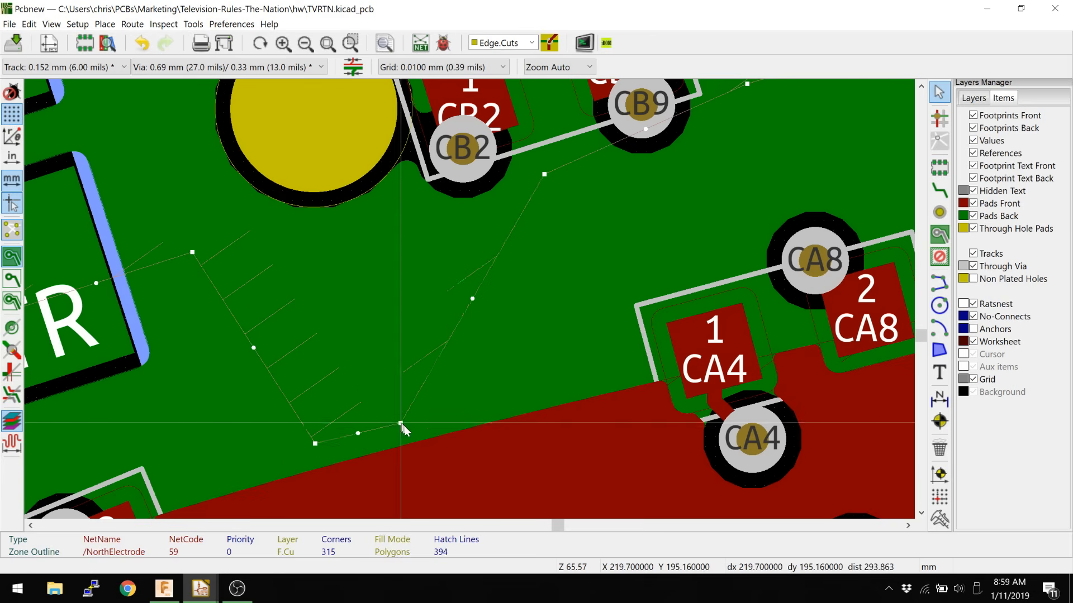
pyautogui.rightClick(403, 430)
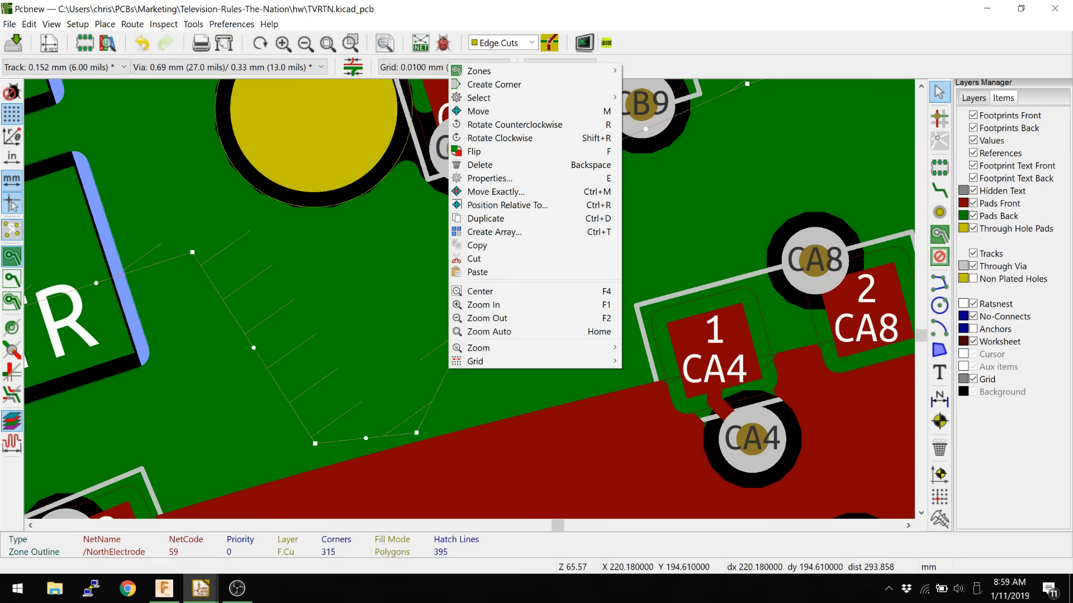
pyautogui.moveTo(489, 71)
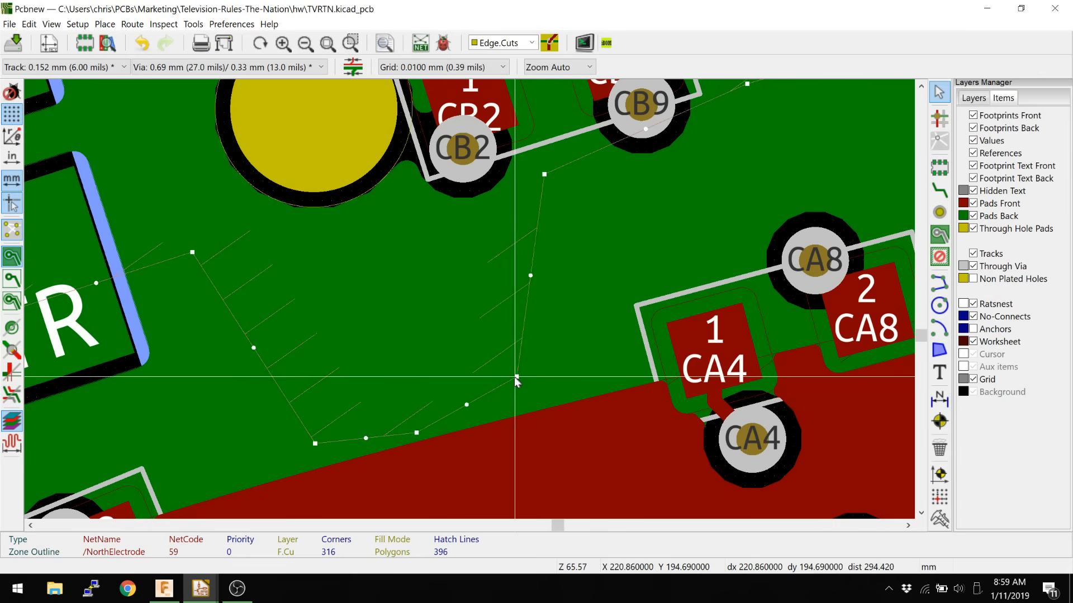
pyautogui.rightClick(516, 382)
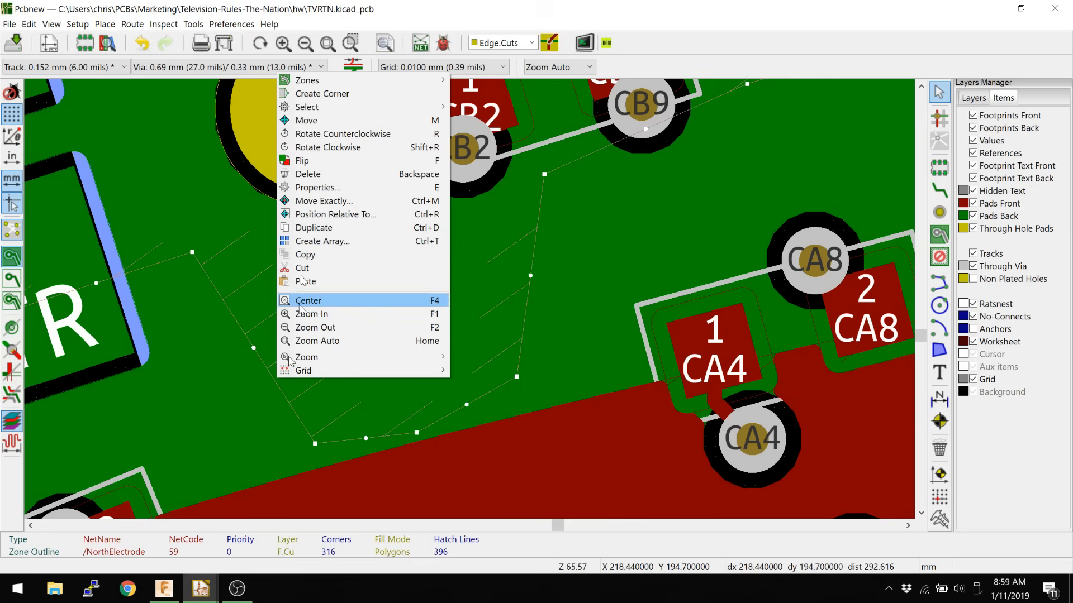
pyautogui.moveTo(322, 94)
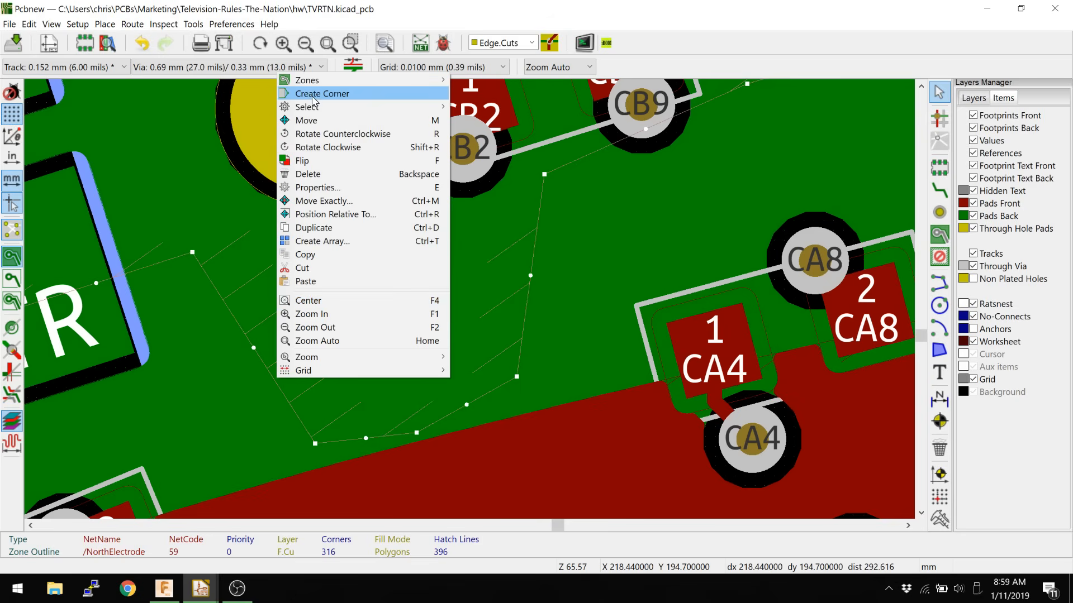
pyautogui.moveTo(319, 100)
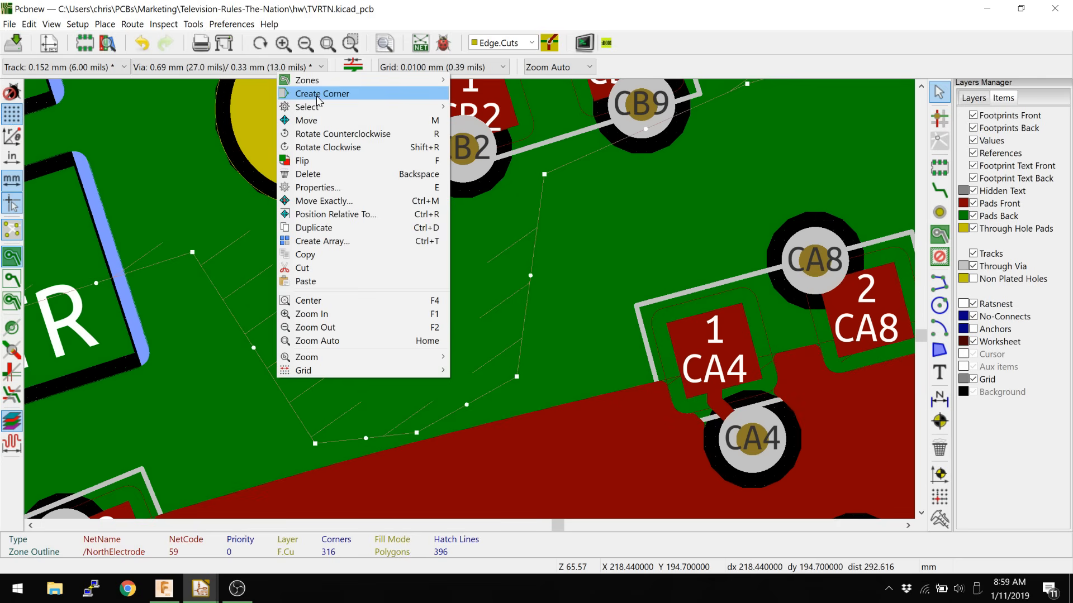
pyautogui.click(322, 94)
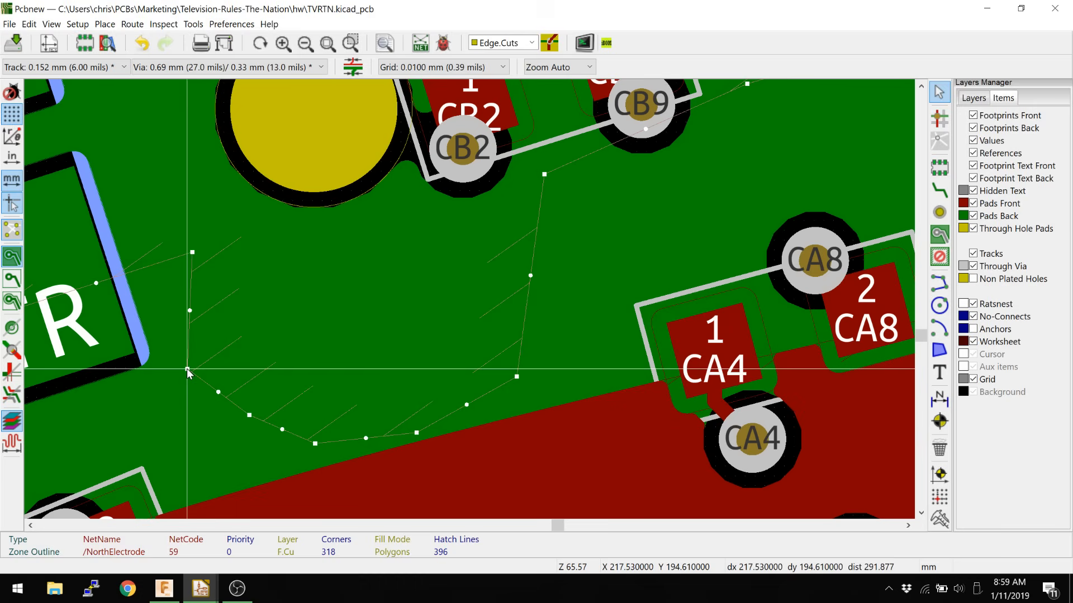
# - Add further corners along the notch outline, rounding its bottom into a curve
pyautogui.rightClick(188, 371)
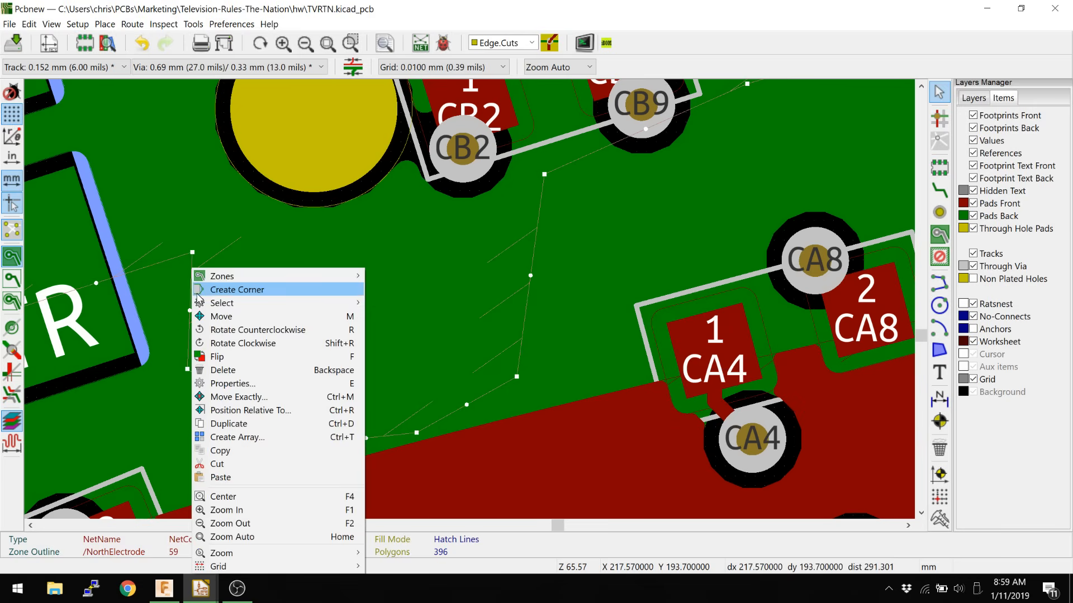
pyautogui.click(237, 289)
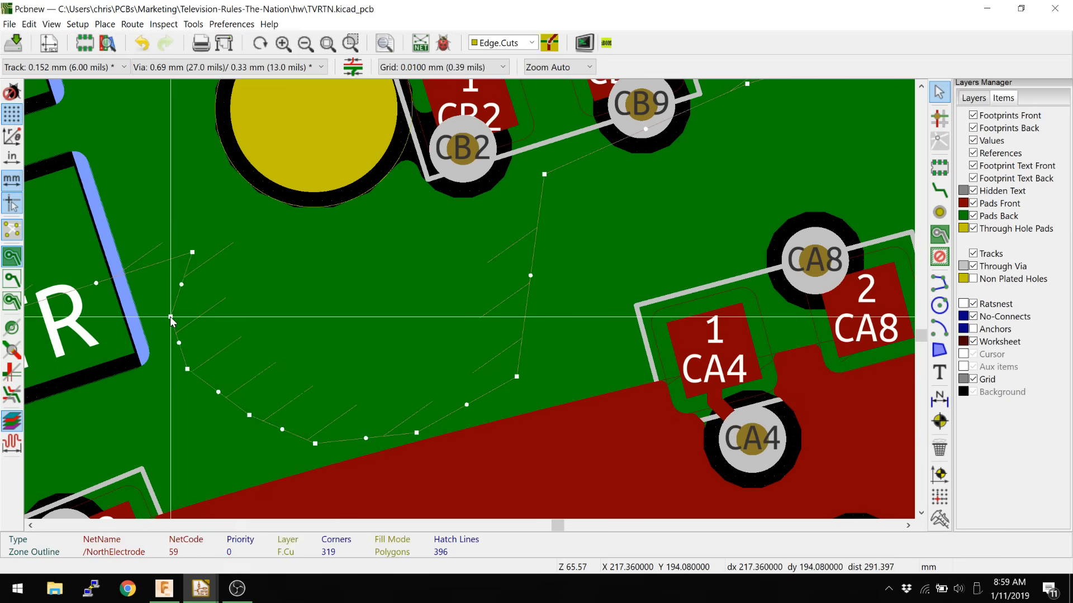
pyautogui.rightClick(170, 320)
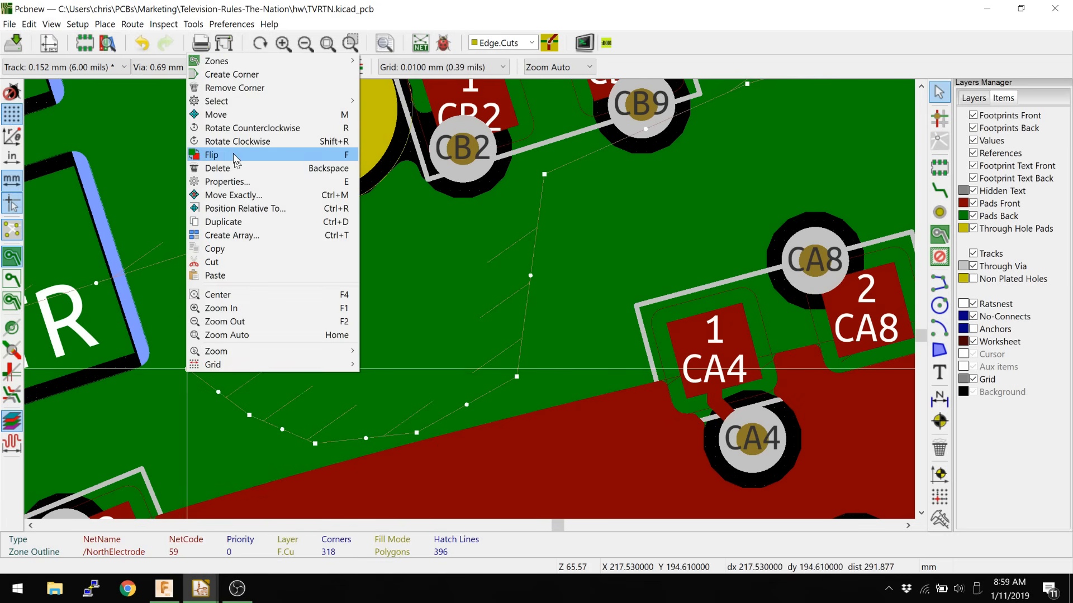
pyautogui.moveTo(235, 98)
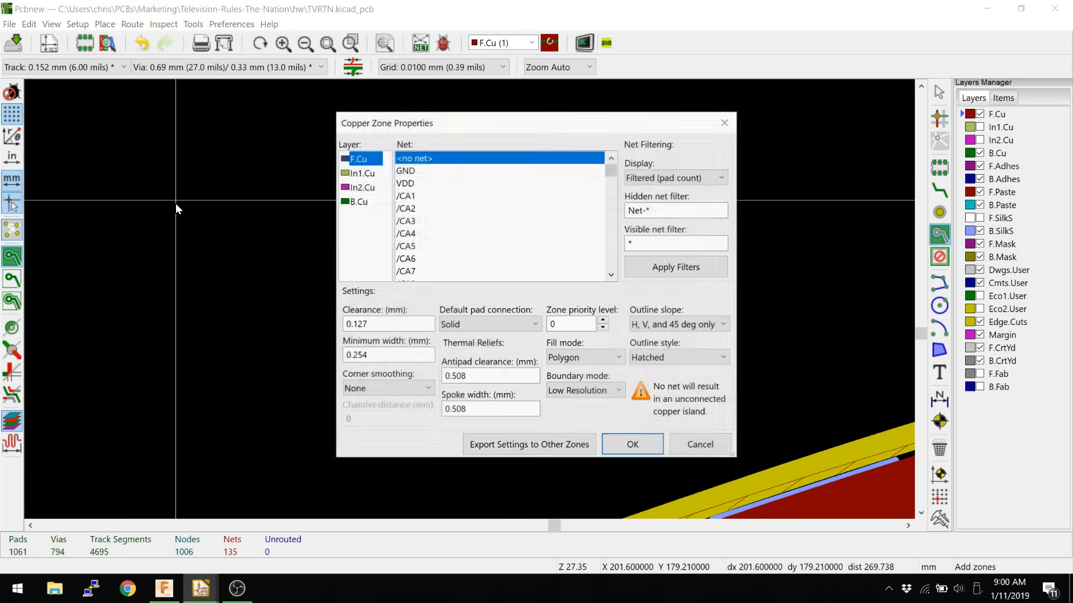
# - Assign the new front-copper zone to the GND net and confirm its properties
pyautogui.click(405, 170)
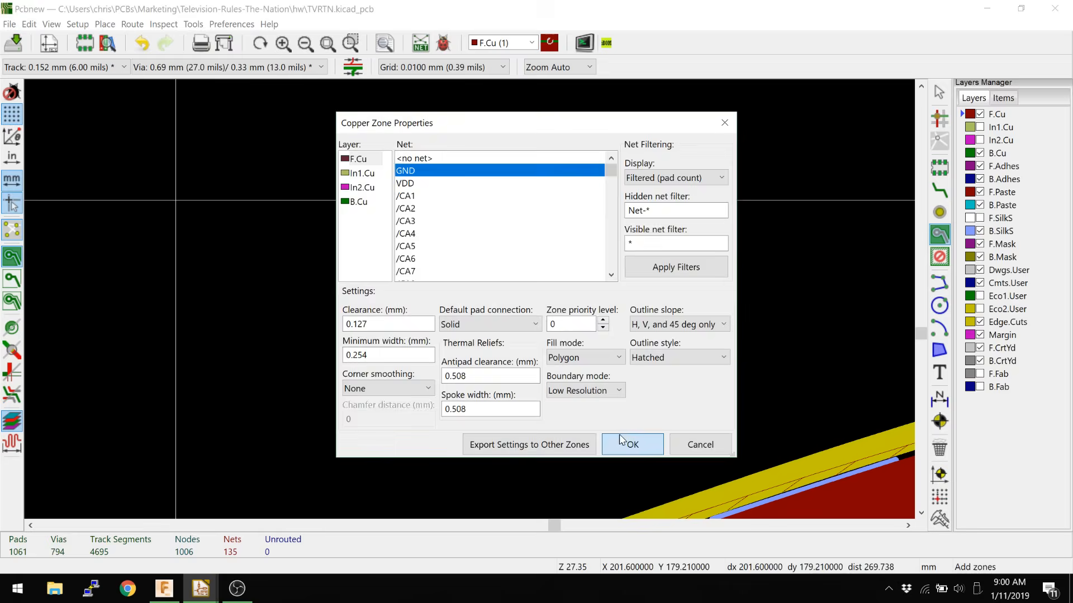
pyautogui.click(631, 445)
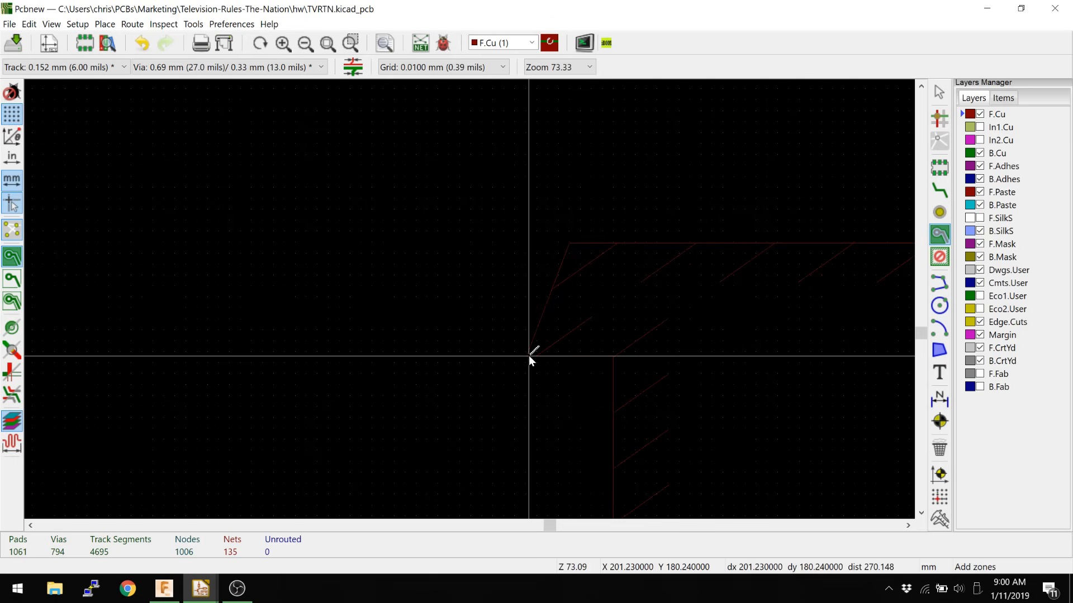
# - Bring up the edit actions for the GND zone outline being drawn
pyautogui.rightClick(530, 359)
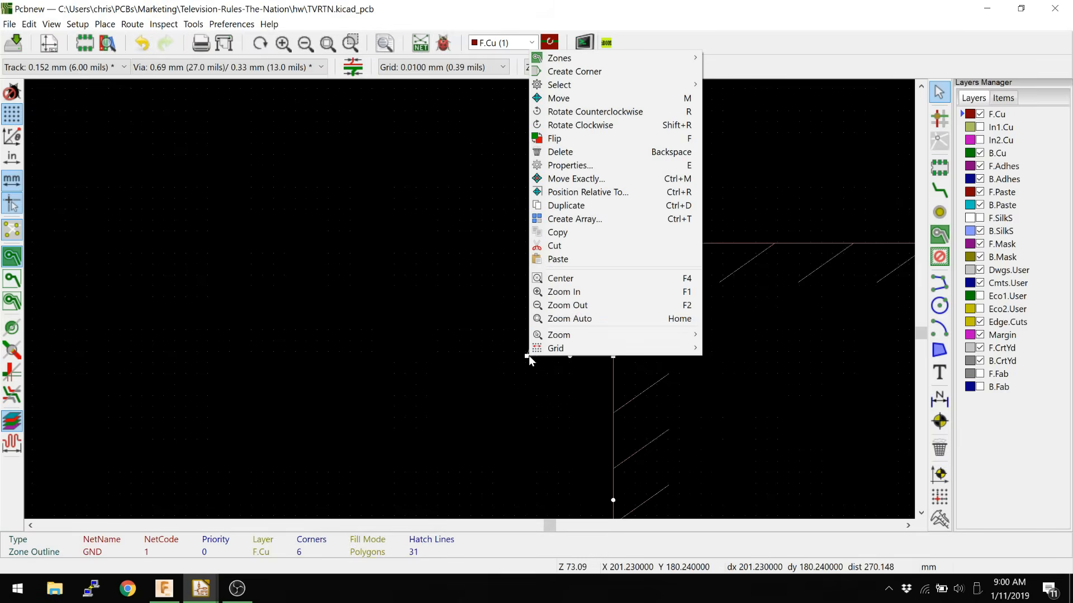
pyautogui.moveTo(579, 125)
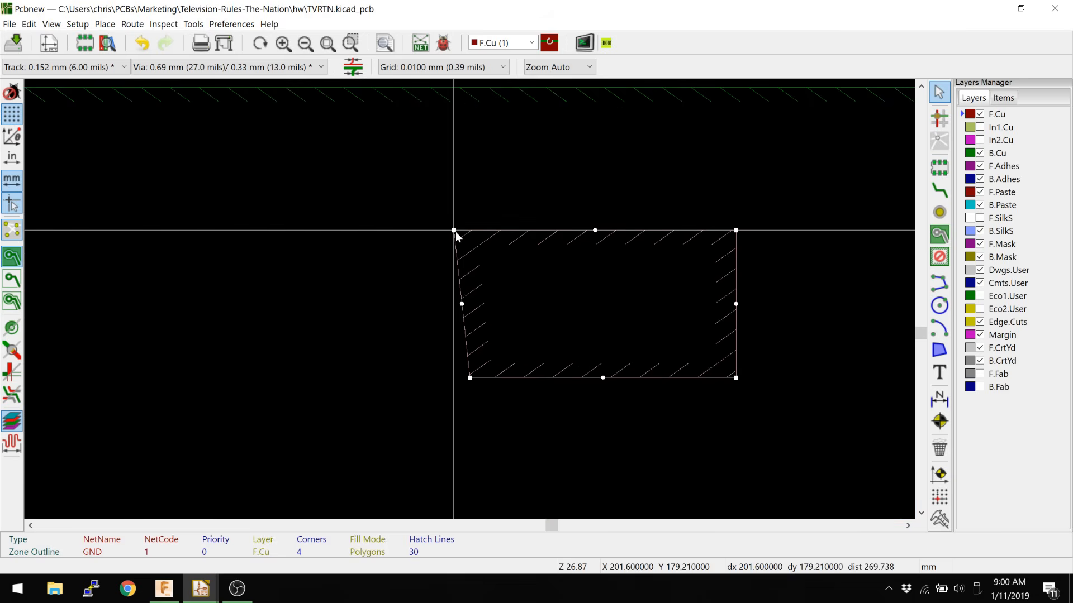
# - Switch the snapping grid to 1.0000 mm
pyautogui.rightClick(453, 230)
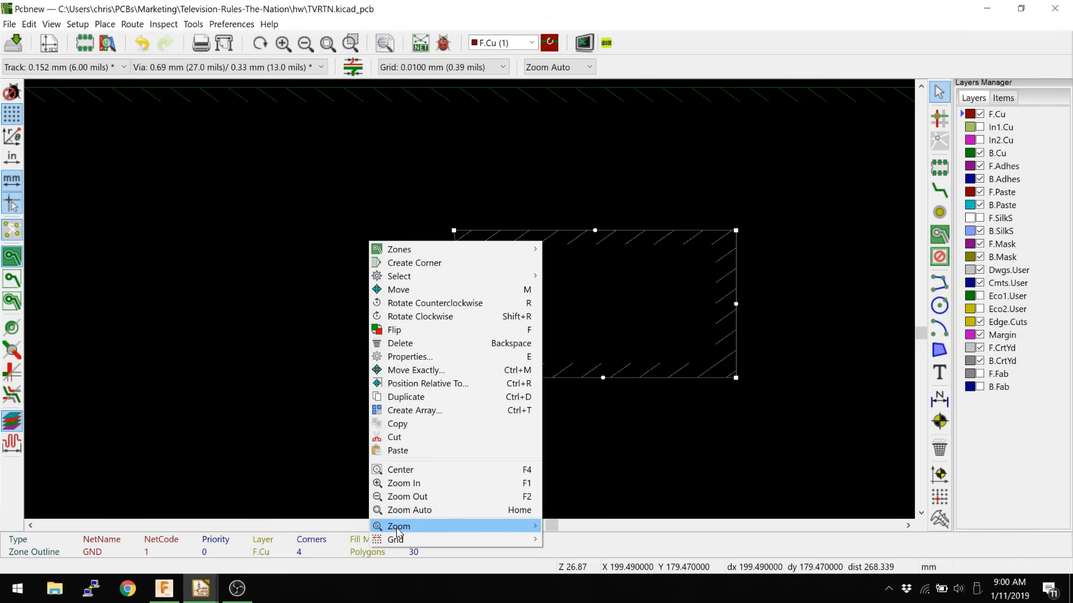
pyautogui.moveTo(395, 539)
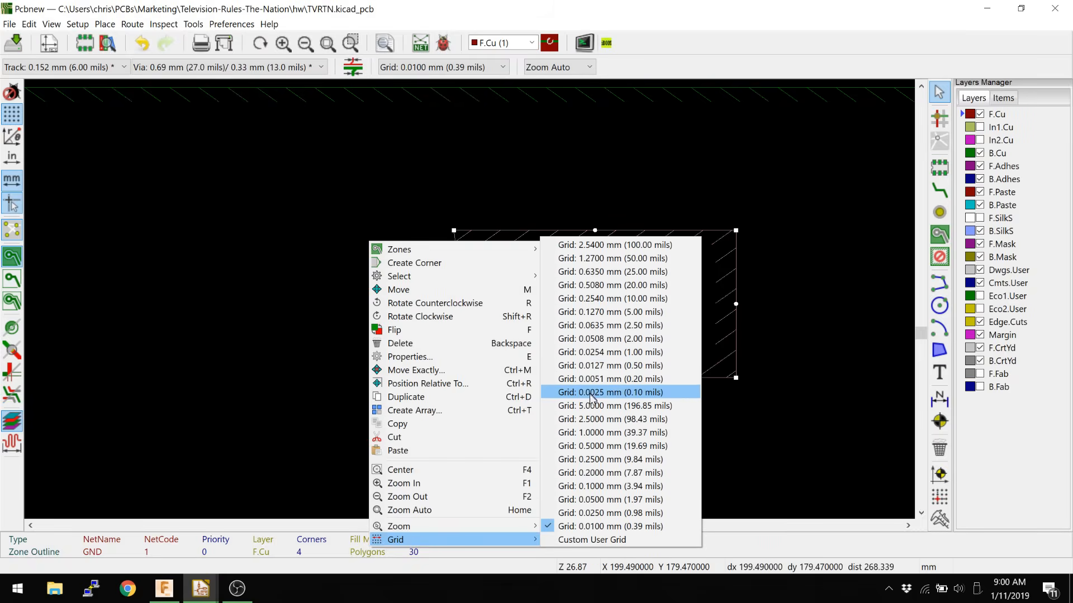
pyautogui.moveTo(592, 433)
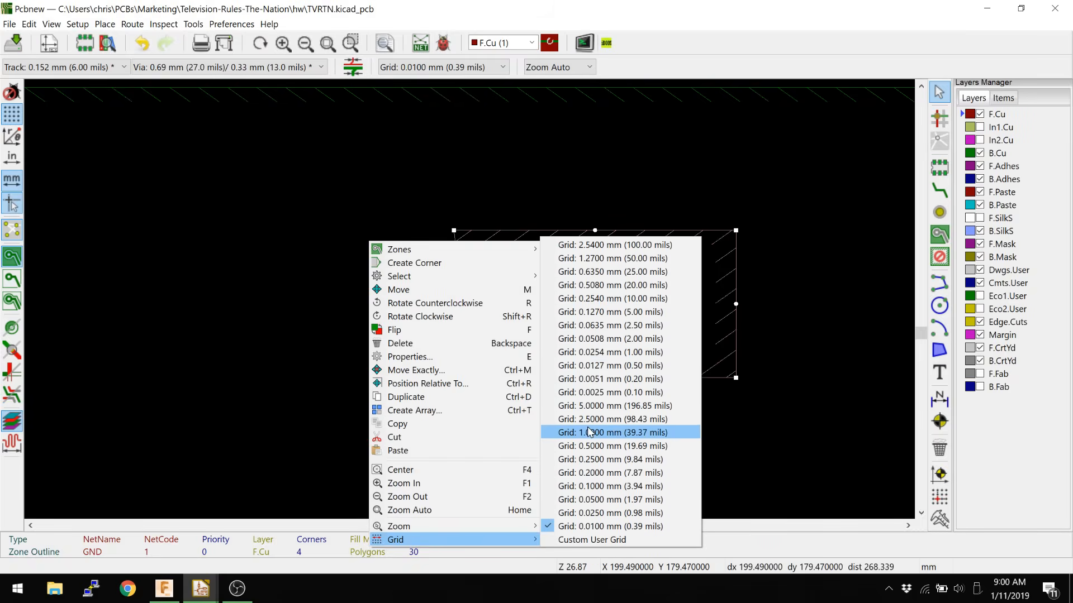
pyautogui.click(610, 433)
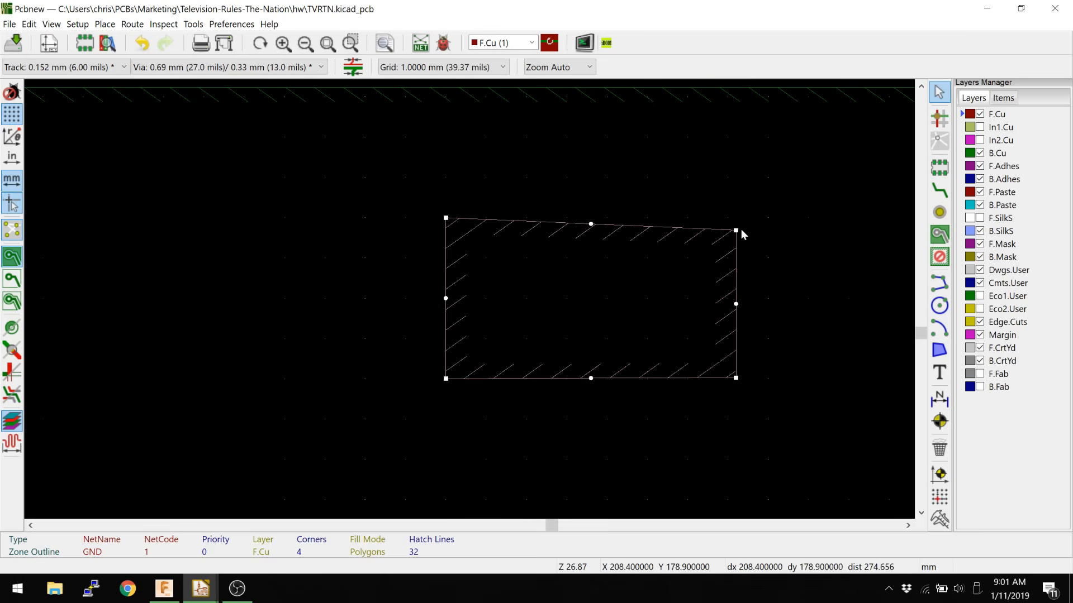
# - Drag the zone's top-right and bottom-right corners so it forms a true rectangle
pyautogui.moveTo(736, 230); pyautogui.dragTo(727, 219)
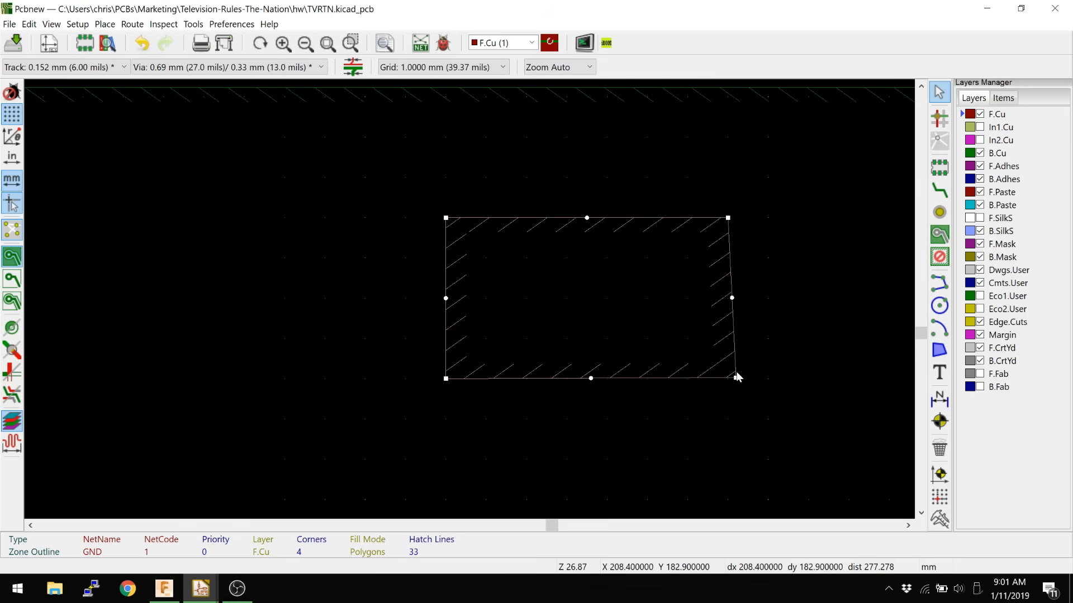
pyautogui.moveTo(737, 377); pyautogui.dragTo(727, 376)
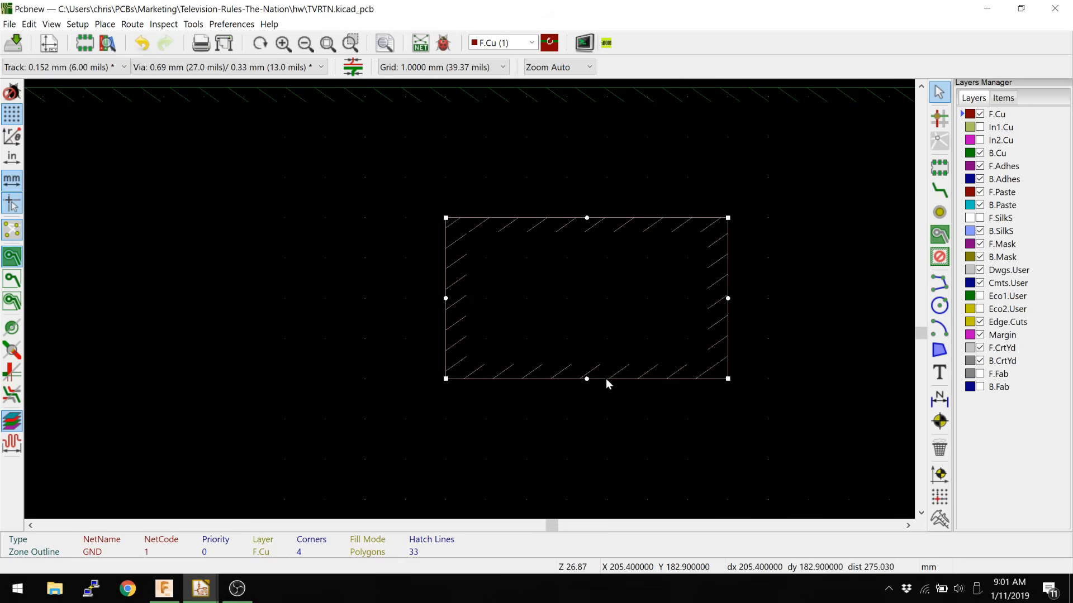
pyautogui.moveTo(381, 268)
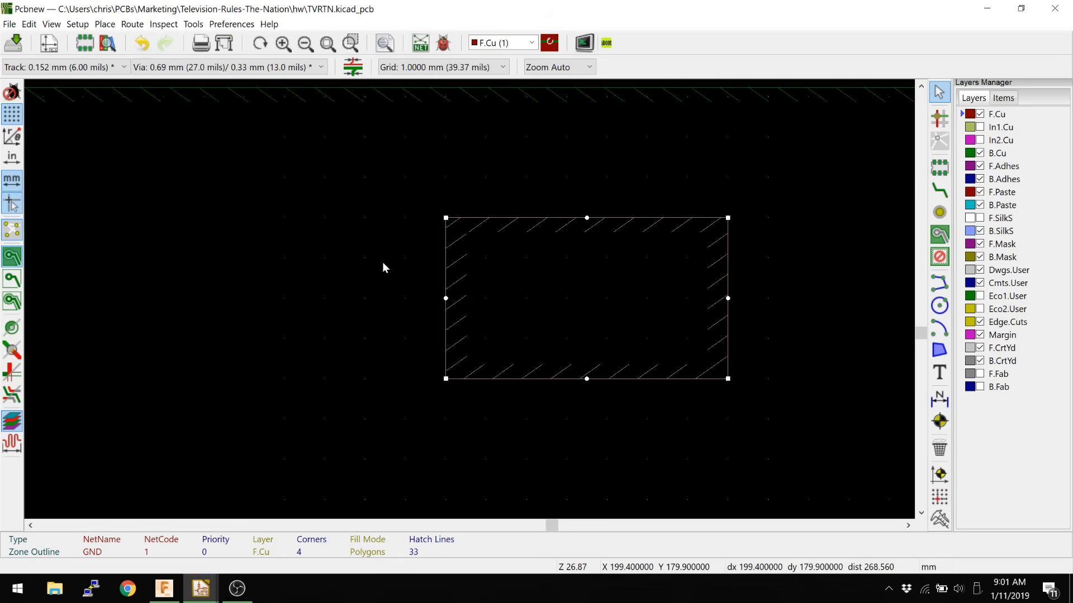
pyautogui.moveTo(396, 261)
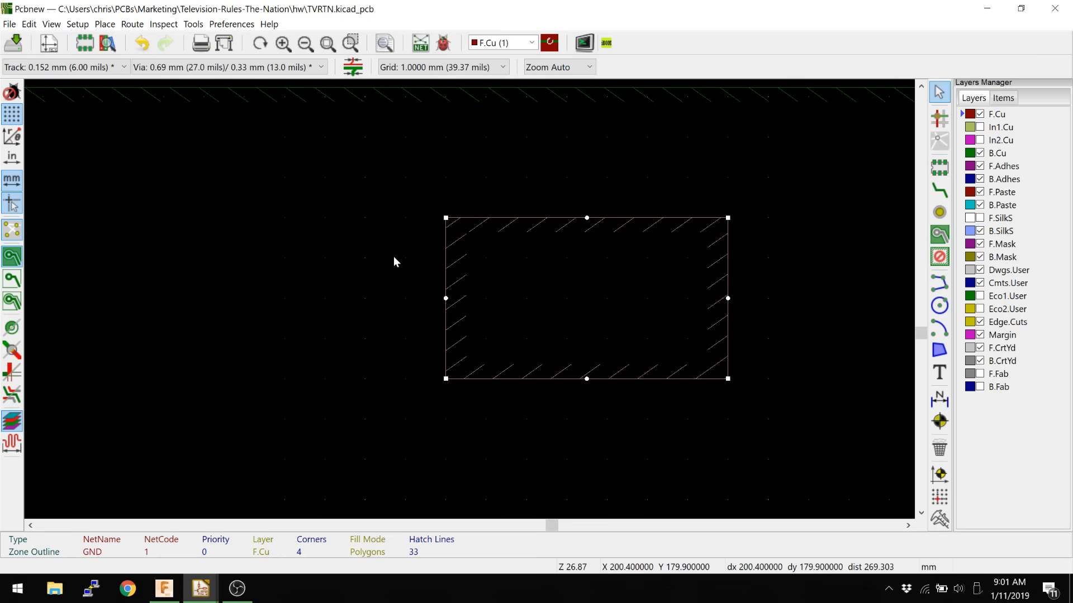
pyautogui.moveTo(943, 235)
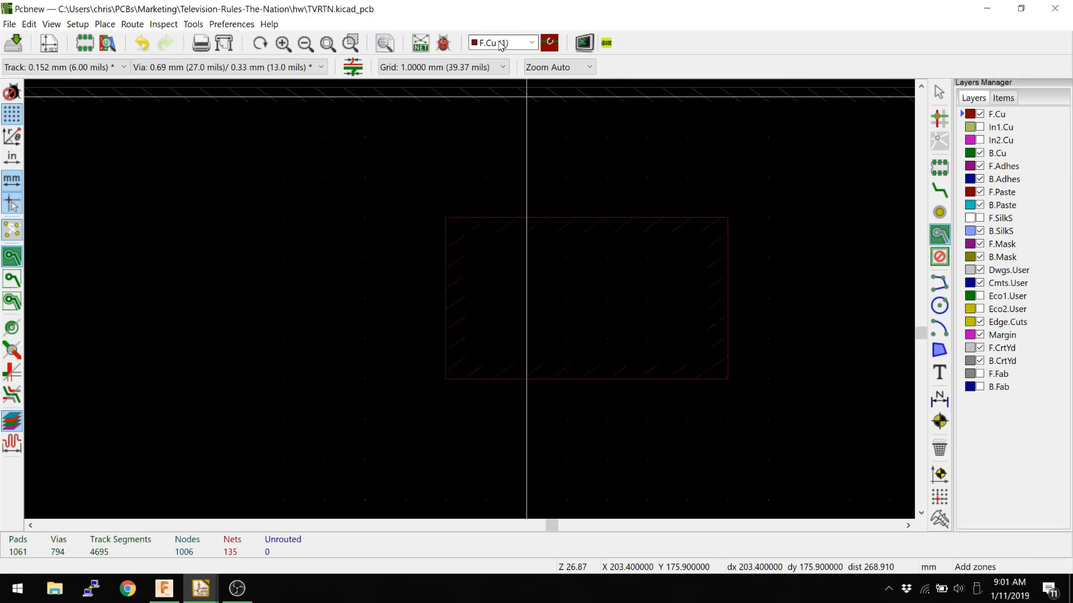
# - Make Eco1.User the working layer and cancel the Non Copper Zones Properties dialog
pyautogui.click(532, 43)
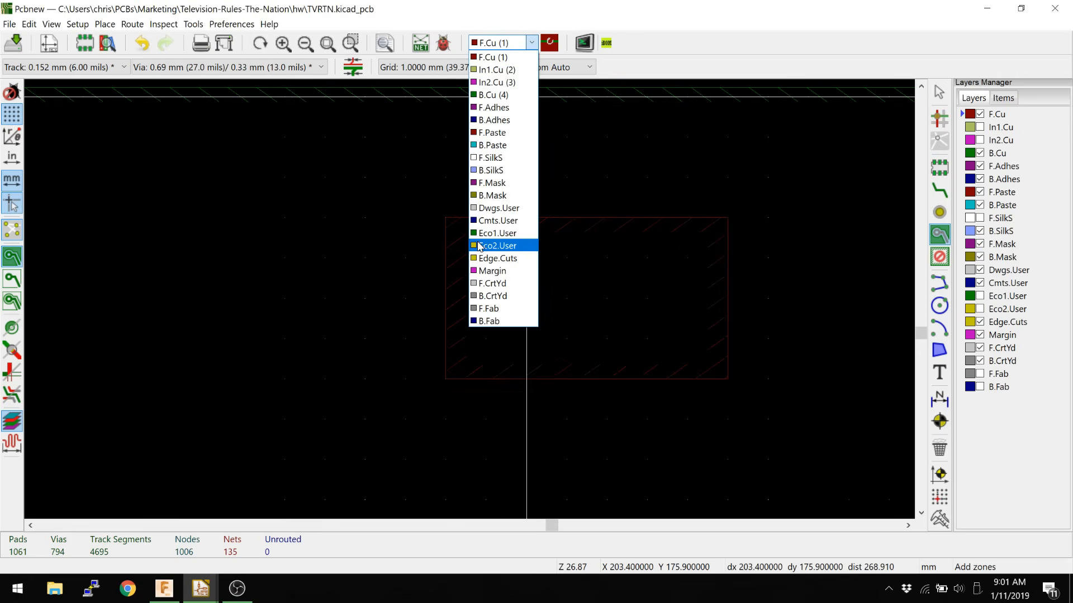
pyautogui.click(499, 246)
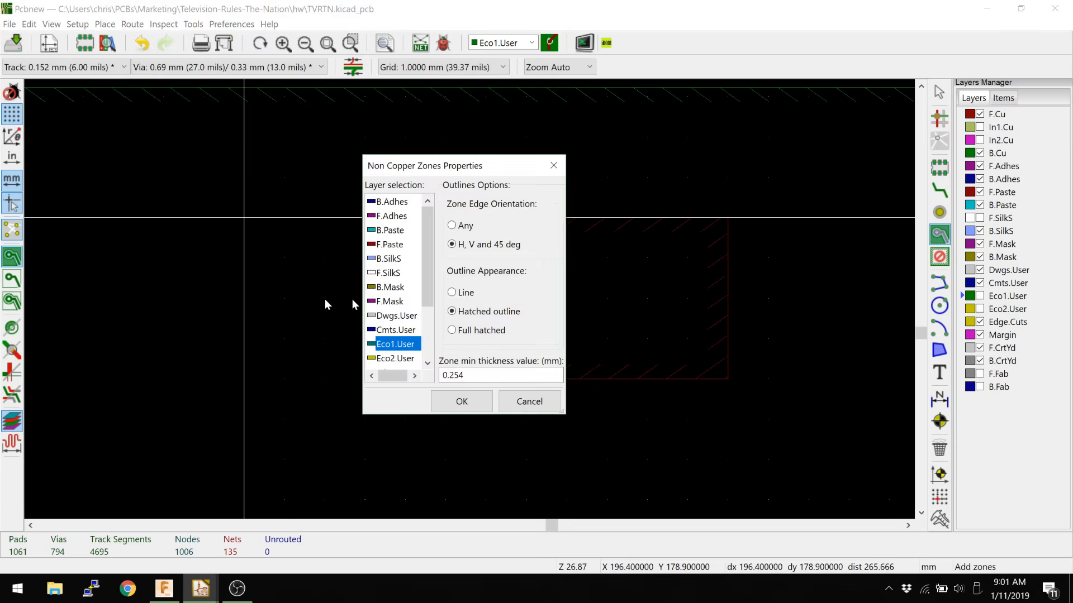
pyautogui.moveTo(429, 204)
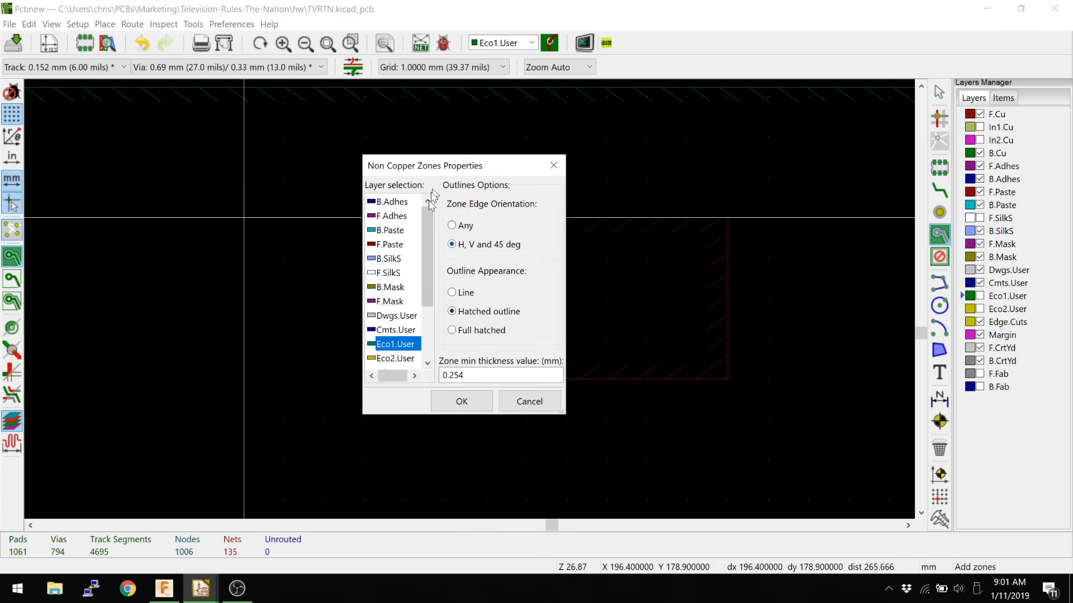
pyautogui.moveTo(420, 190)
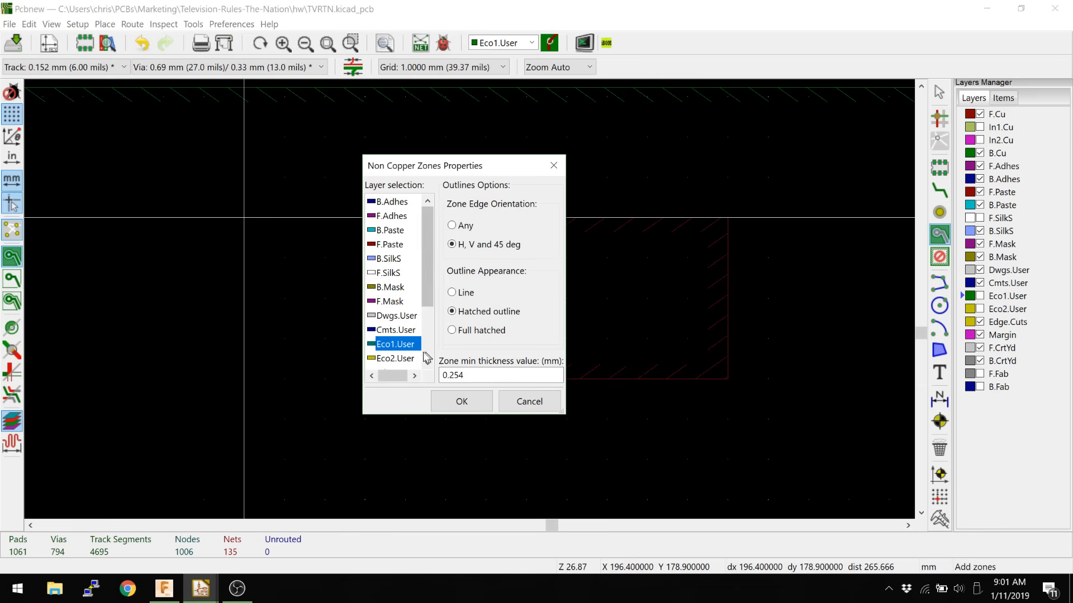
pyautogui.moveTo(428, 355)
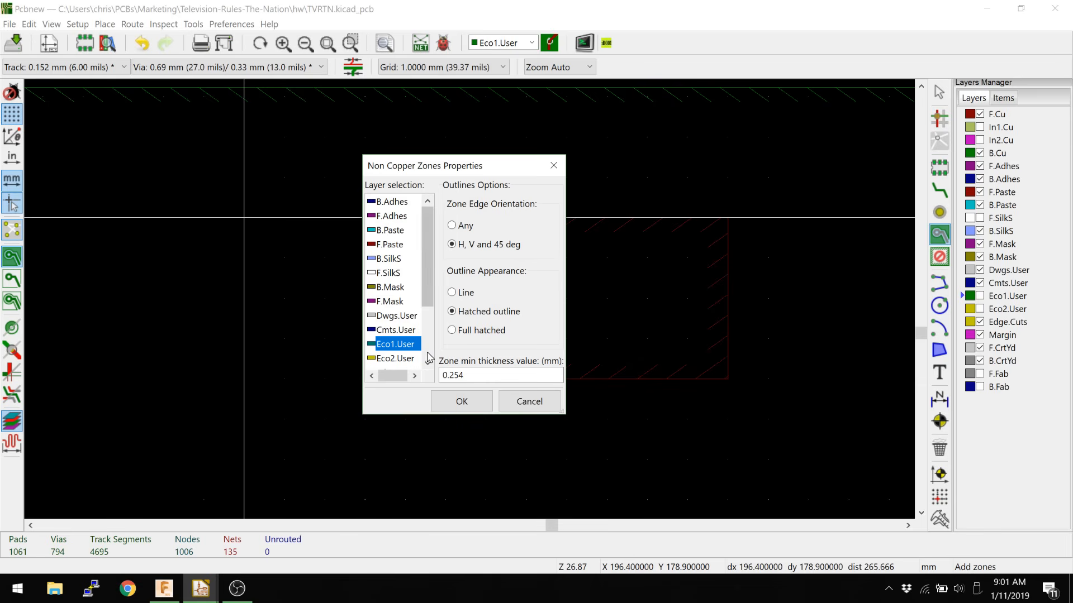
pyautogui.moveTo(530, 401)
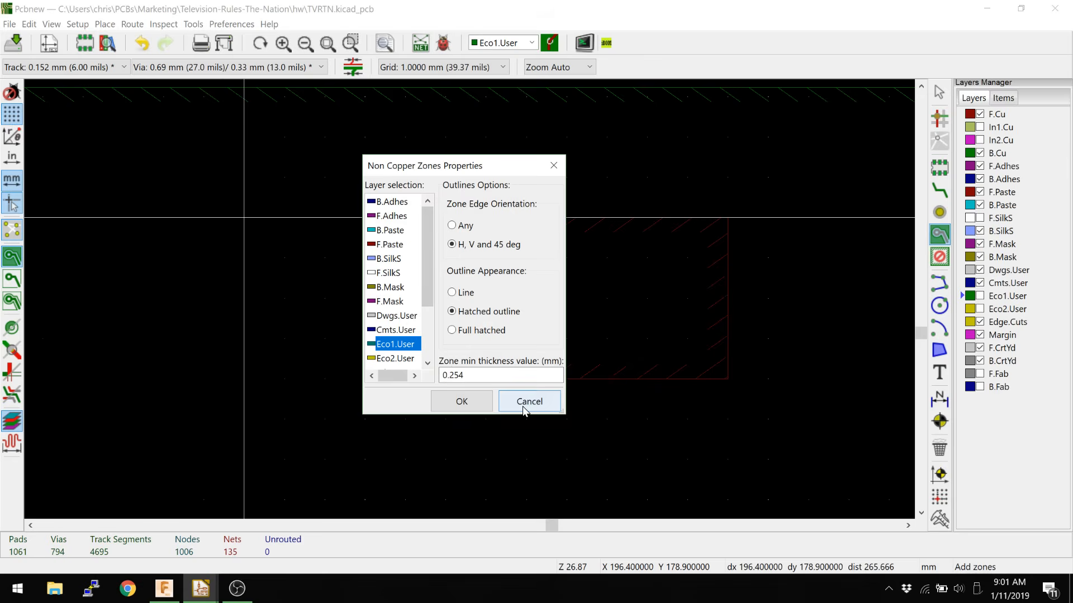
pyautogui.click(529, 401)
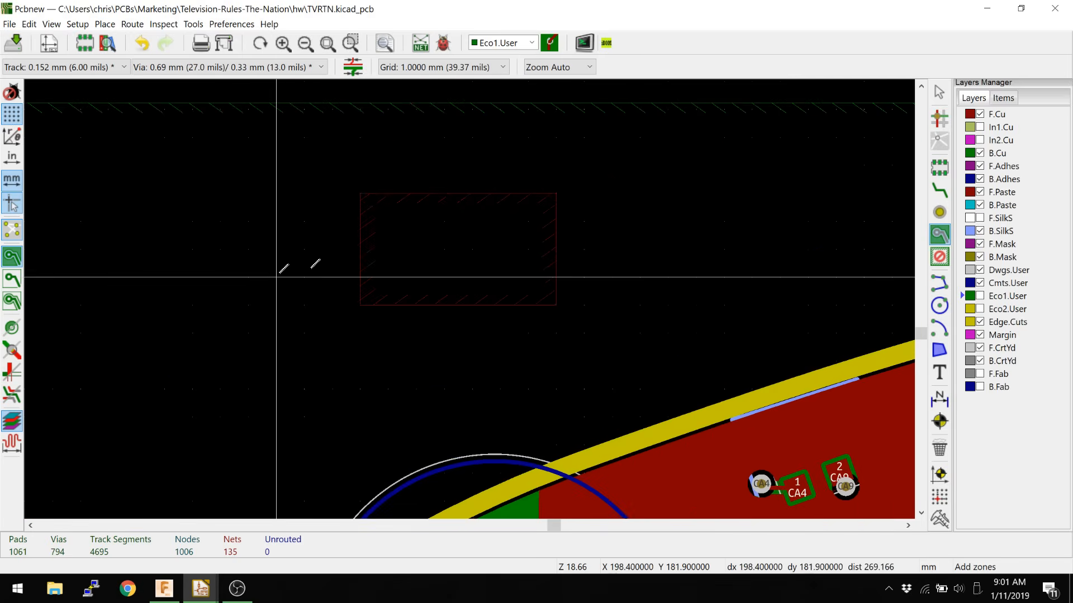
# - Start a new copper zone near the TRRS jack, assigned to F.Cu and the GND net
pyautogui.scroll(-3)
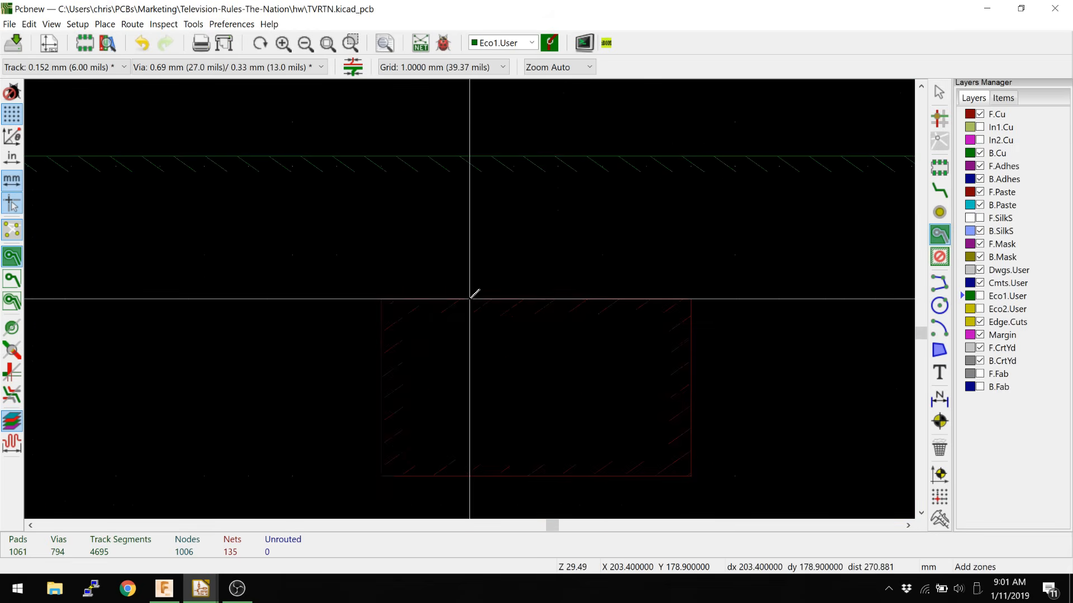
pyautogui.scroll(-3)
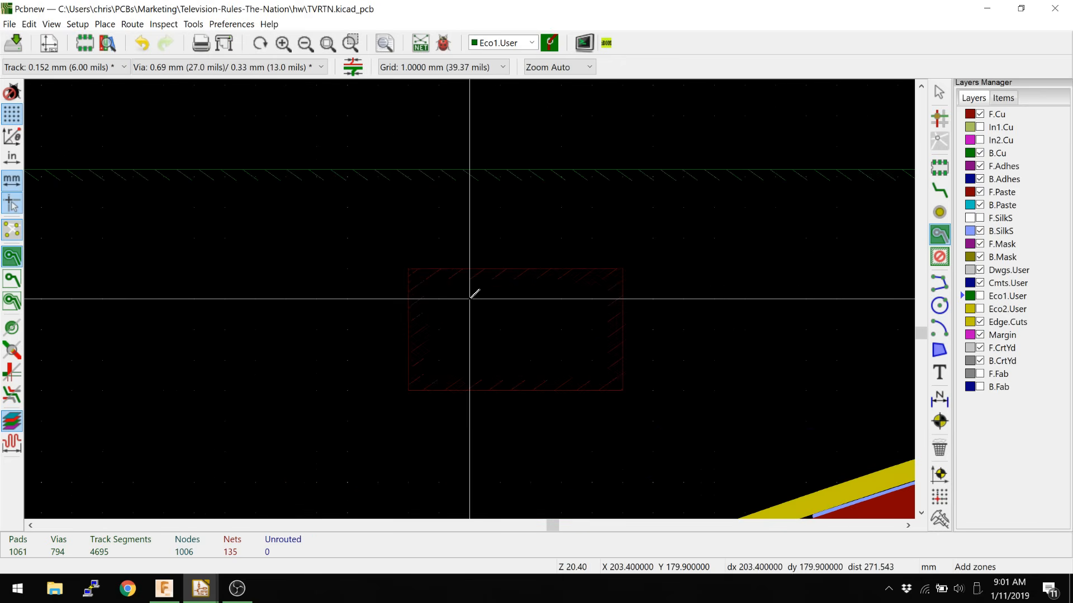
pyautogui.doubleClick(474, 299)
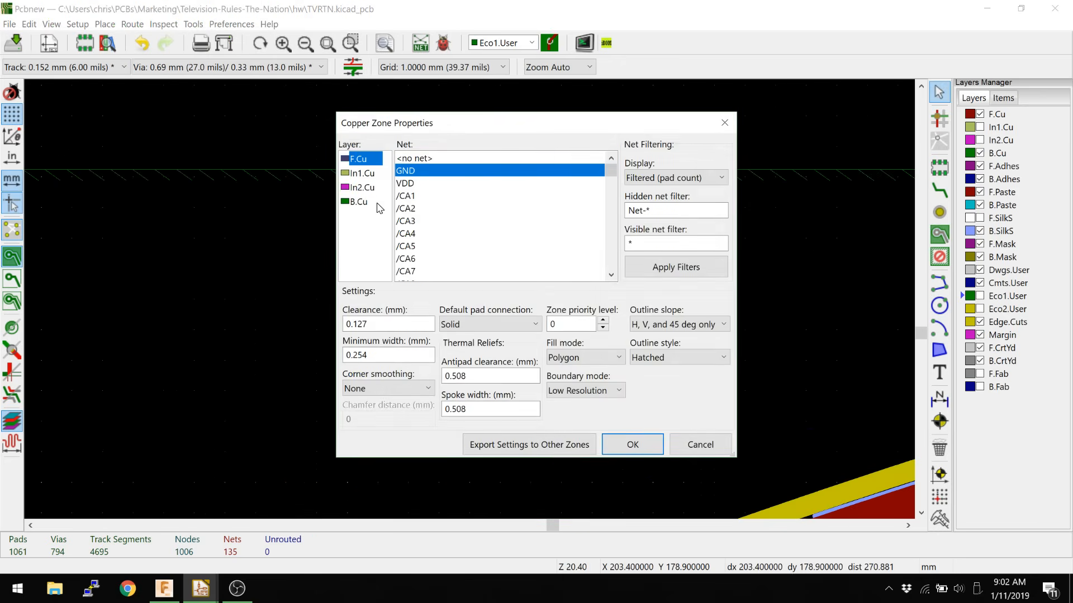
pyautogui.moveTo(398, 179)
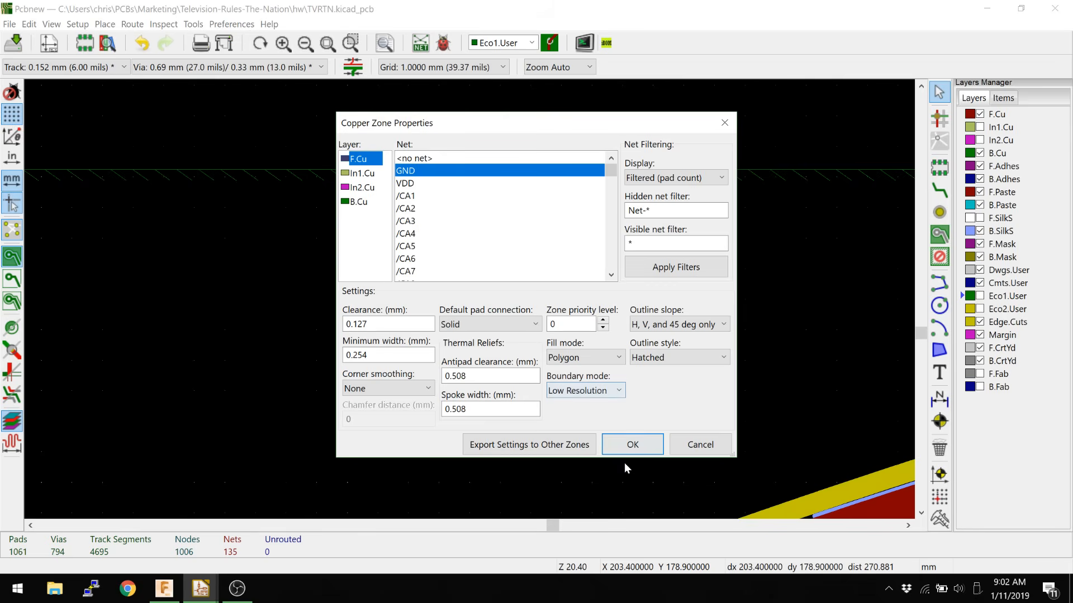
pyautogui.click(633, 445)
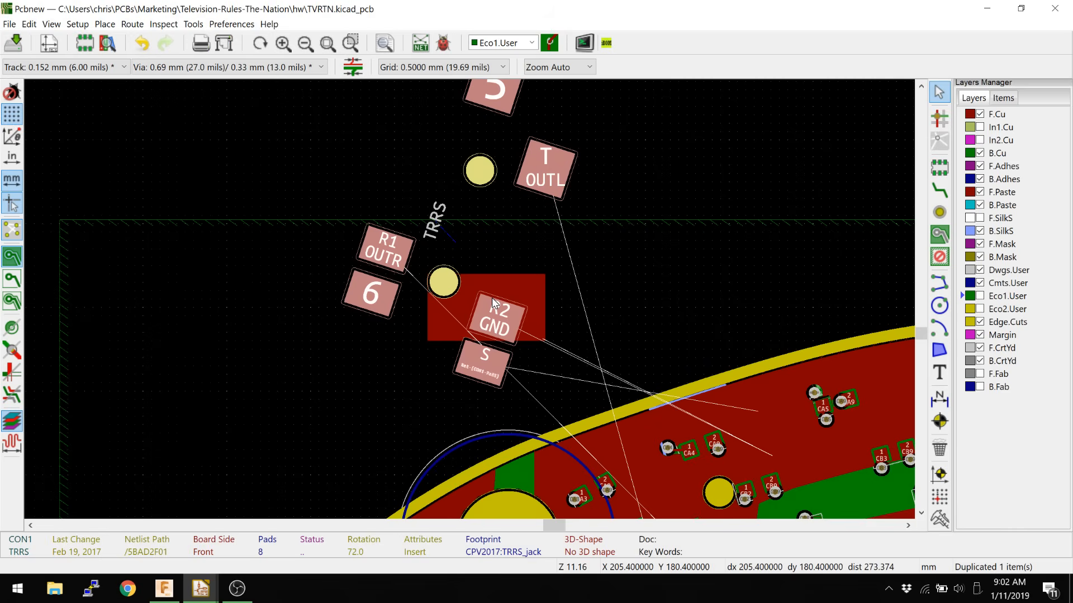
pyautogui.moveTo(485, 298)
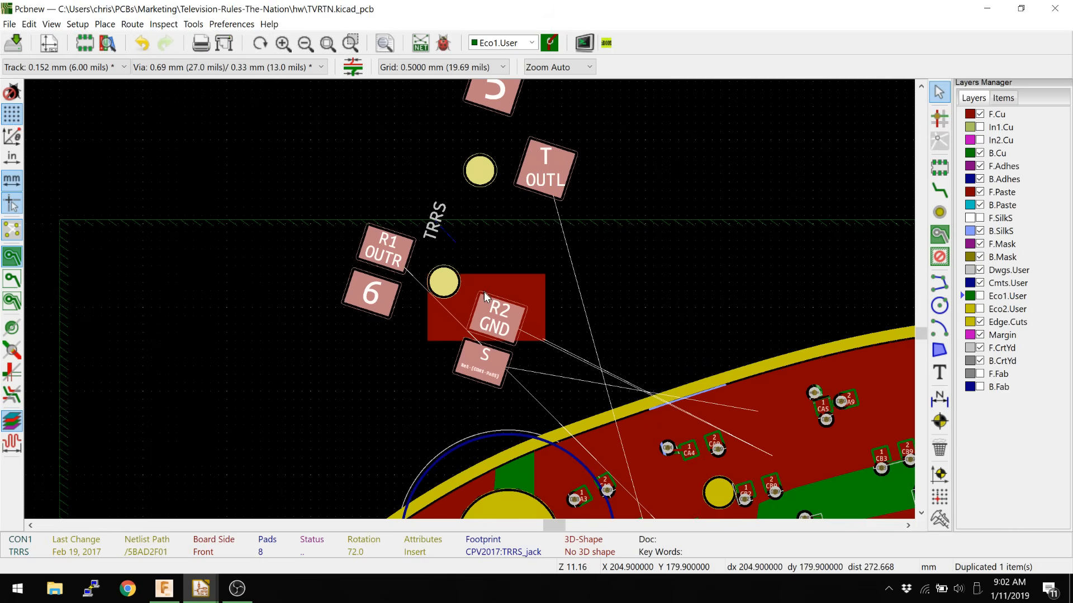
# - Zoom the view around the new square GND zone and the TRRS jack above the board outline
pyautogui.scroll(-3)
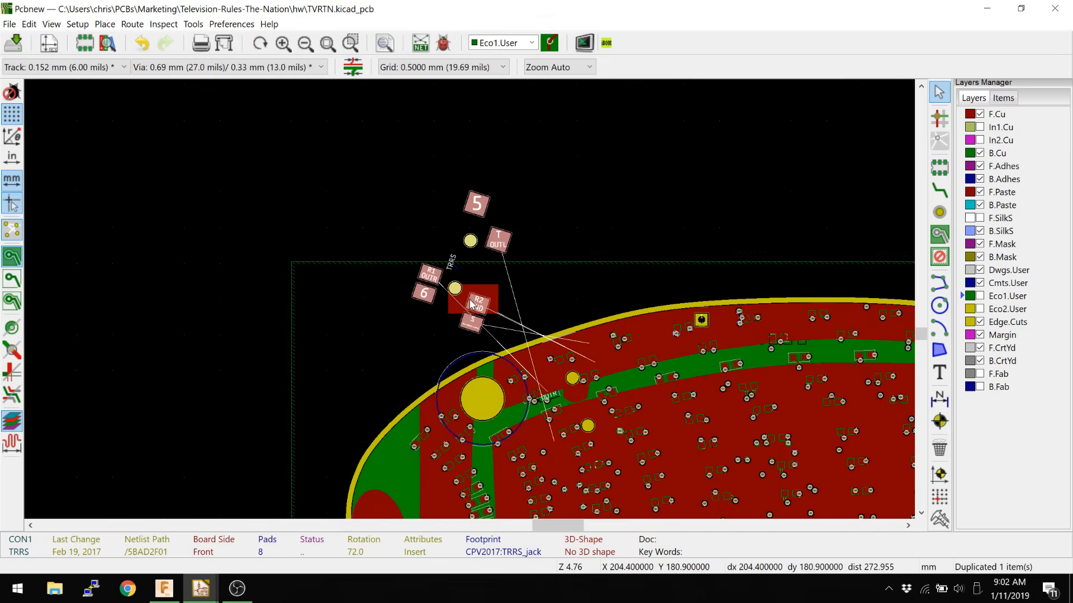